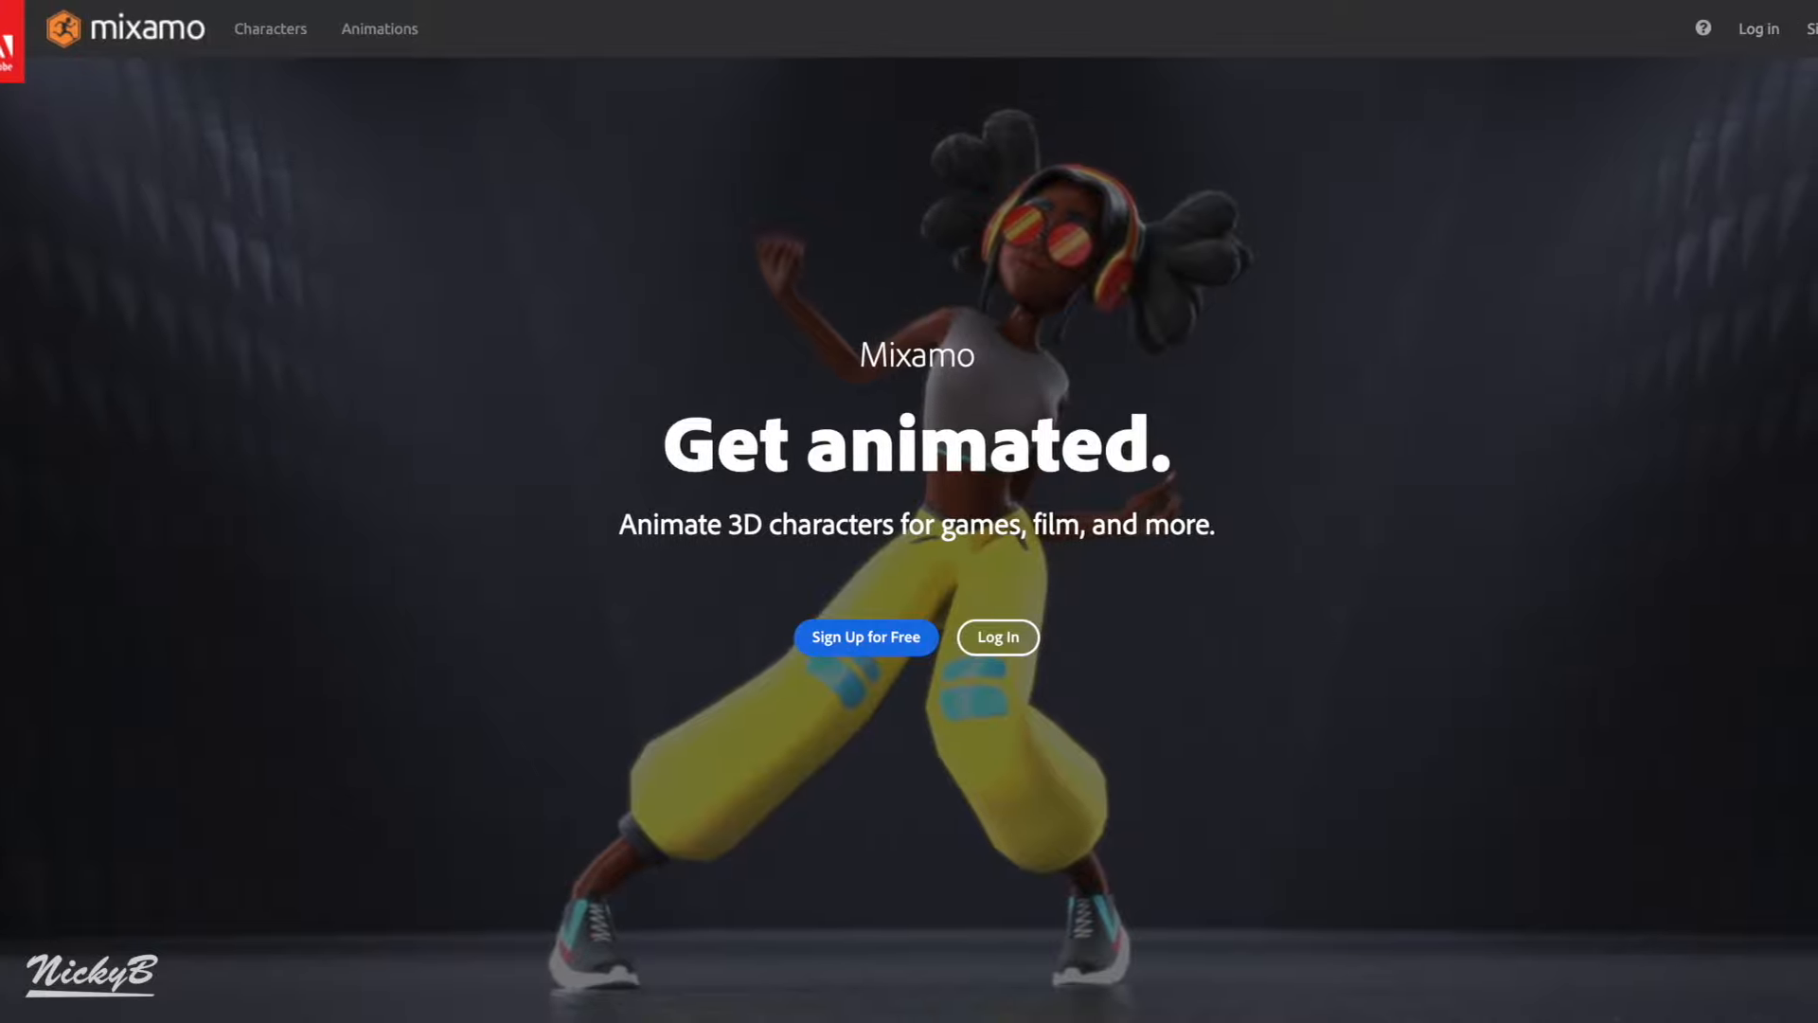
Scroll up the Mixamo landing page and log in to a Mixamo account
scroll("up", 3)
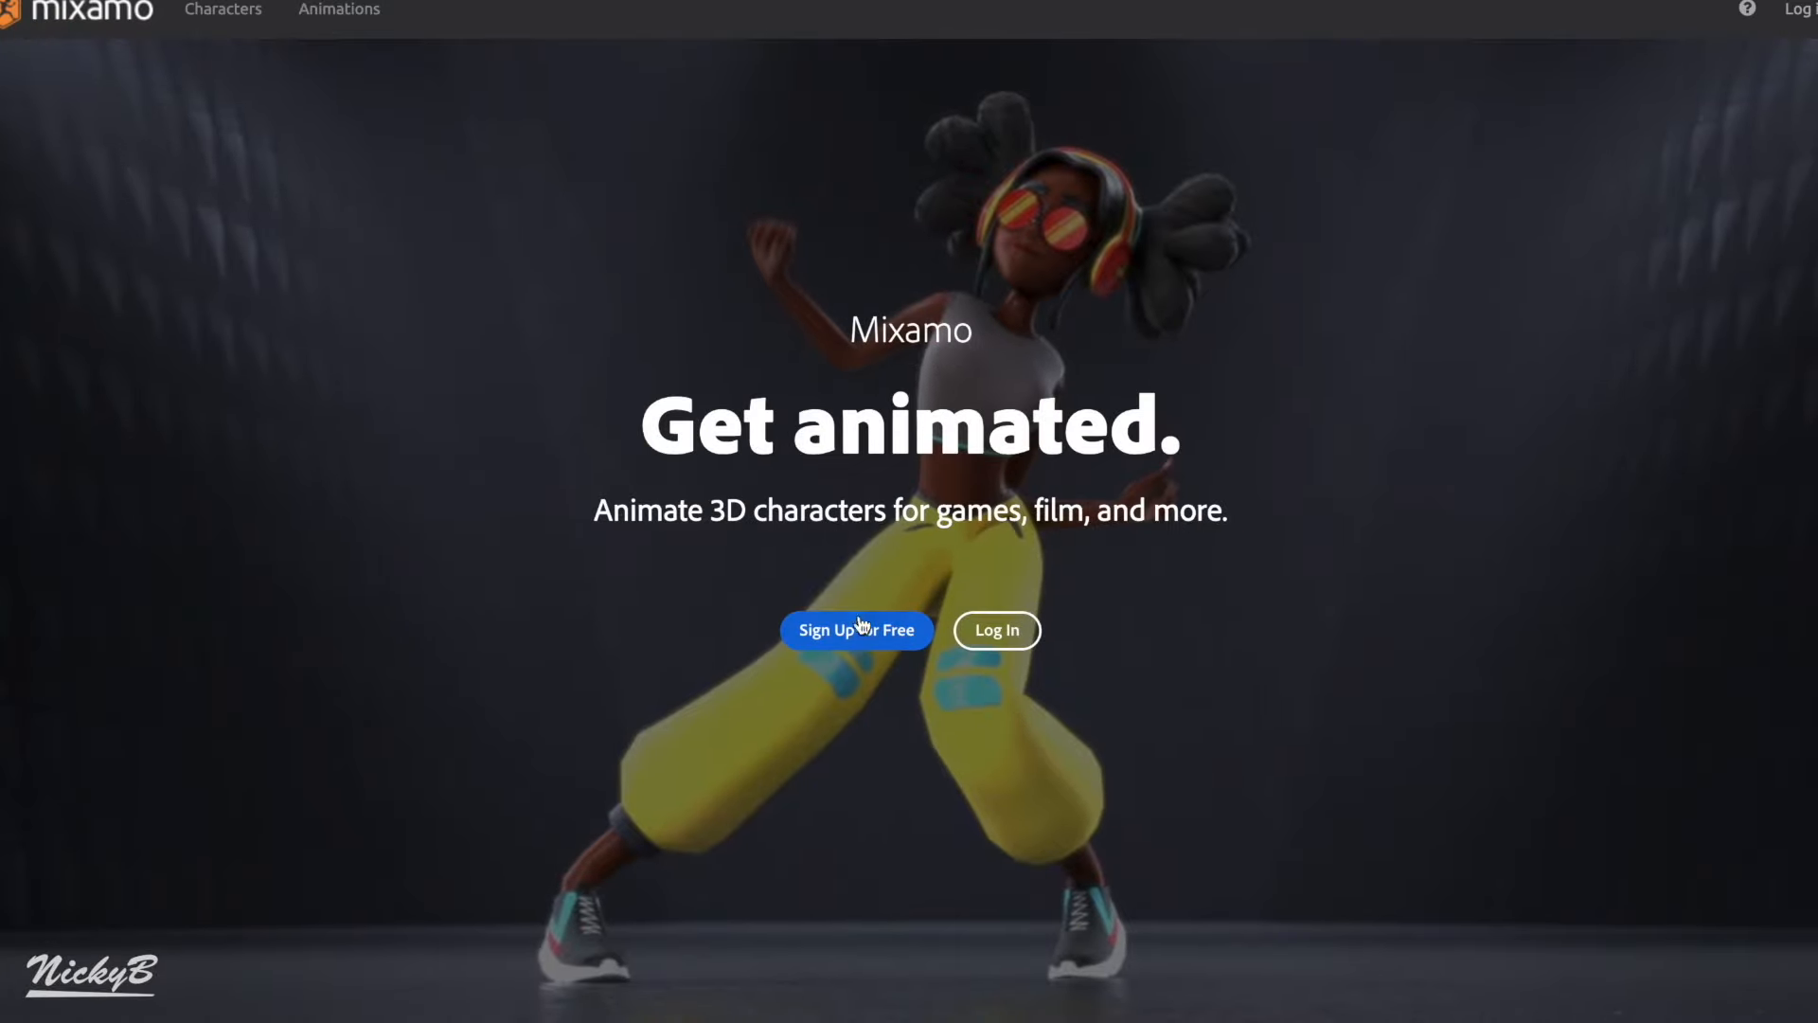
left_click(857, 630)
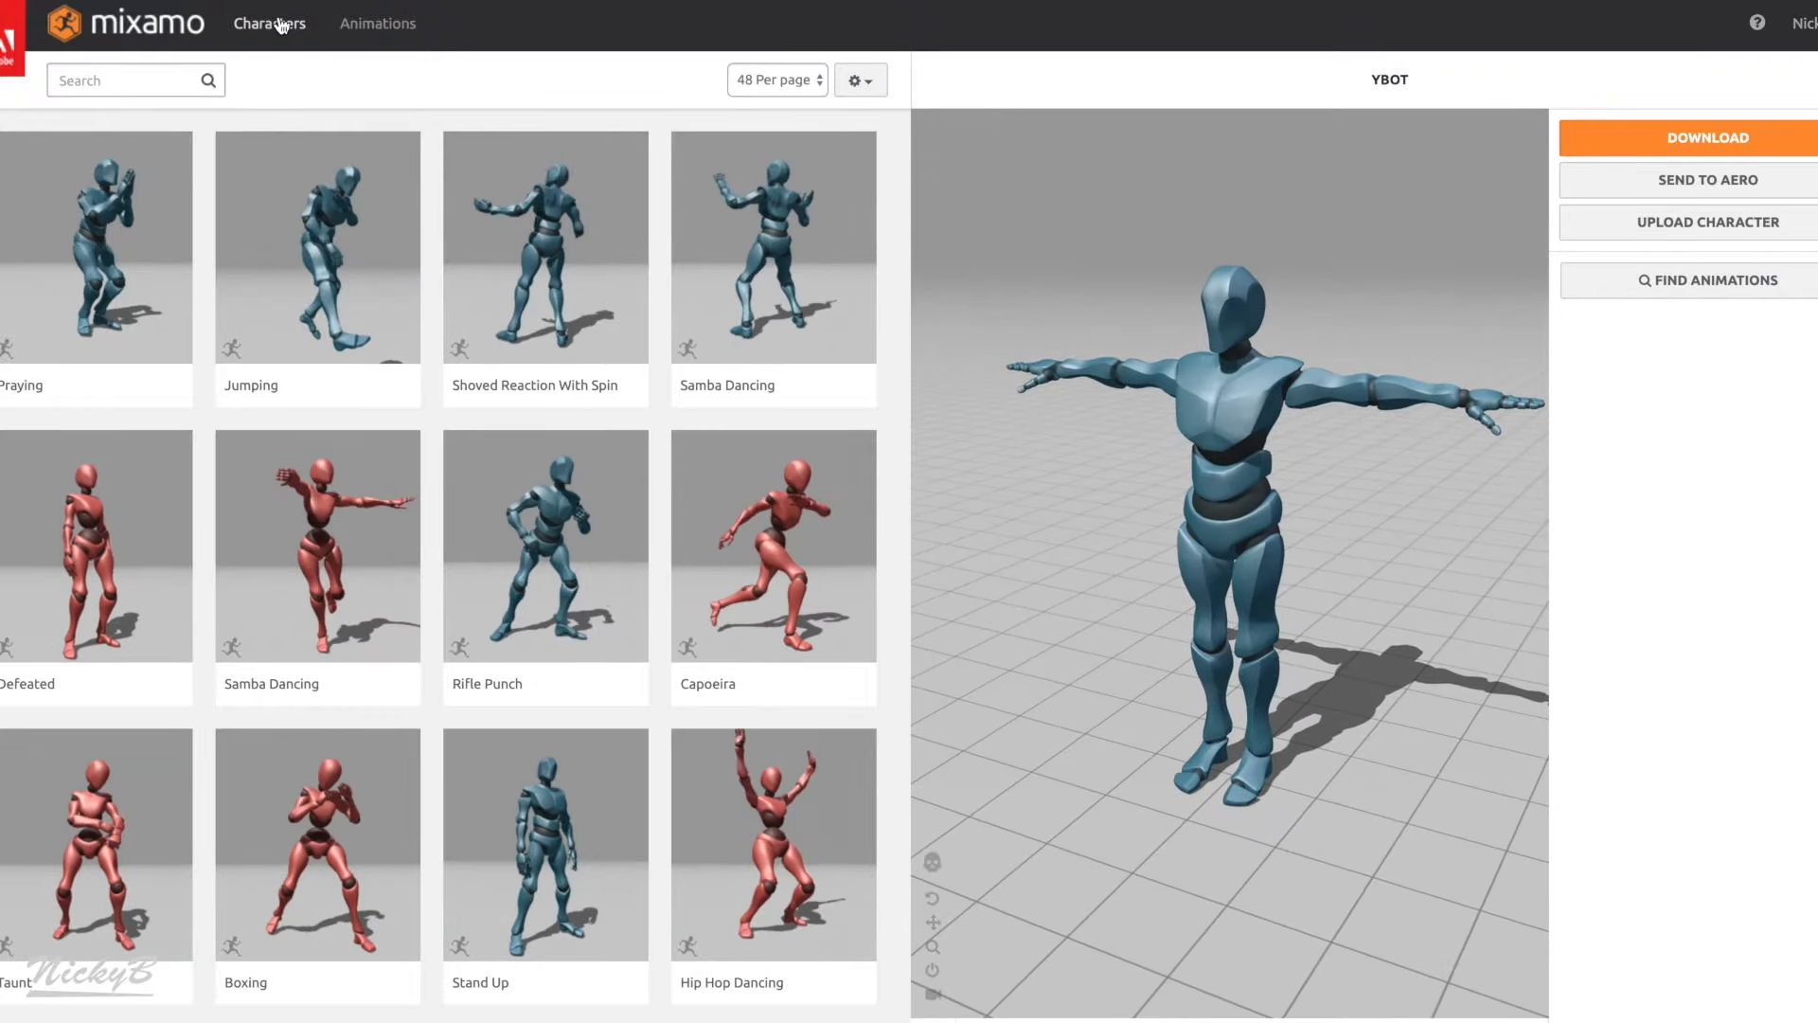
Browse the Mixamo character library to find X Bot
left_click(269, 23)
type("x bot")
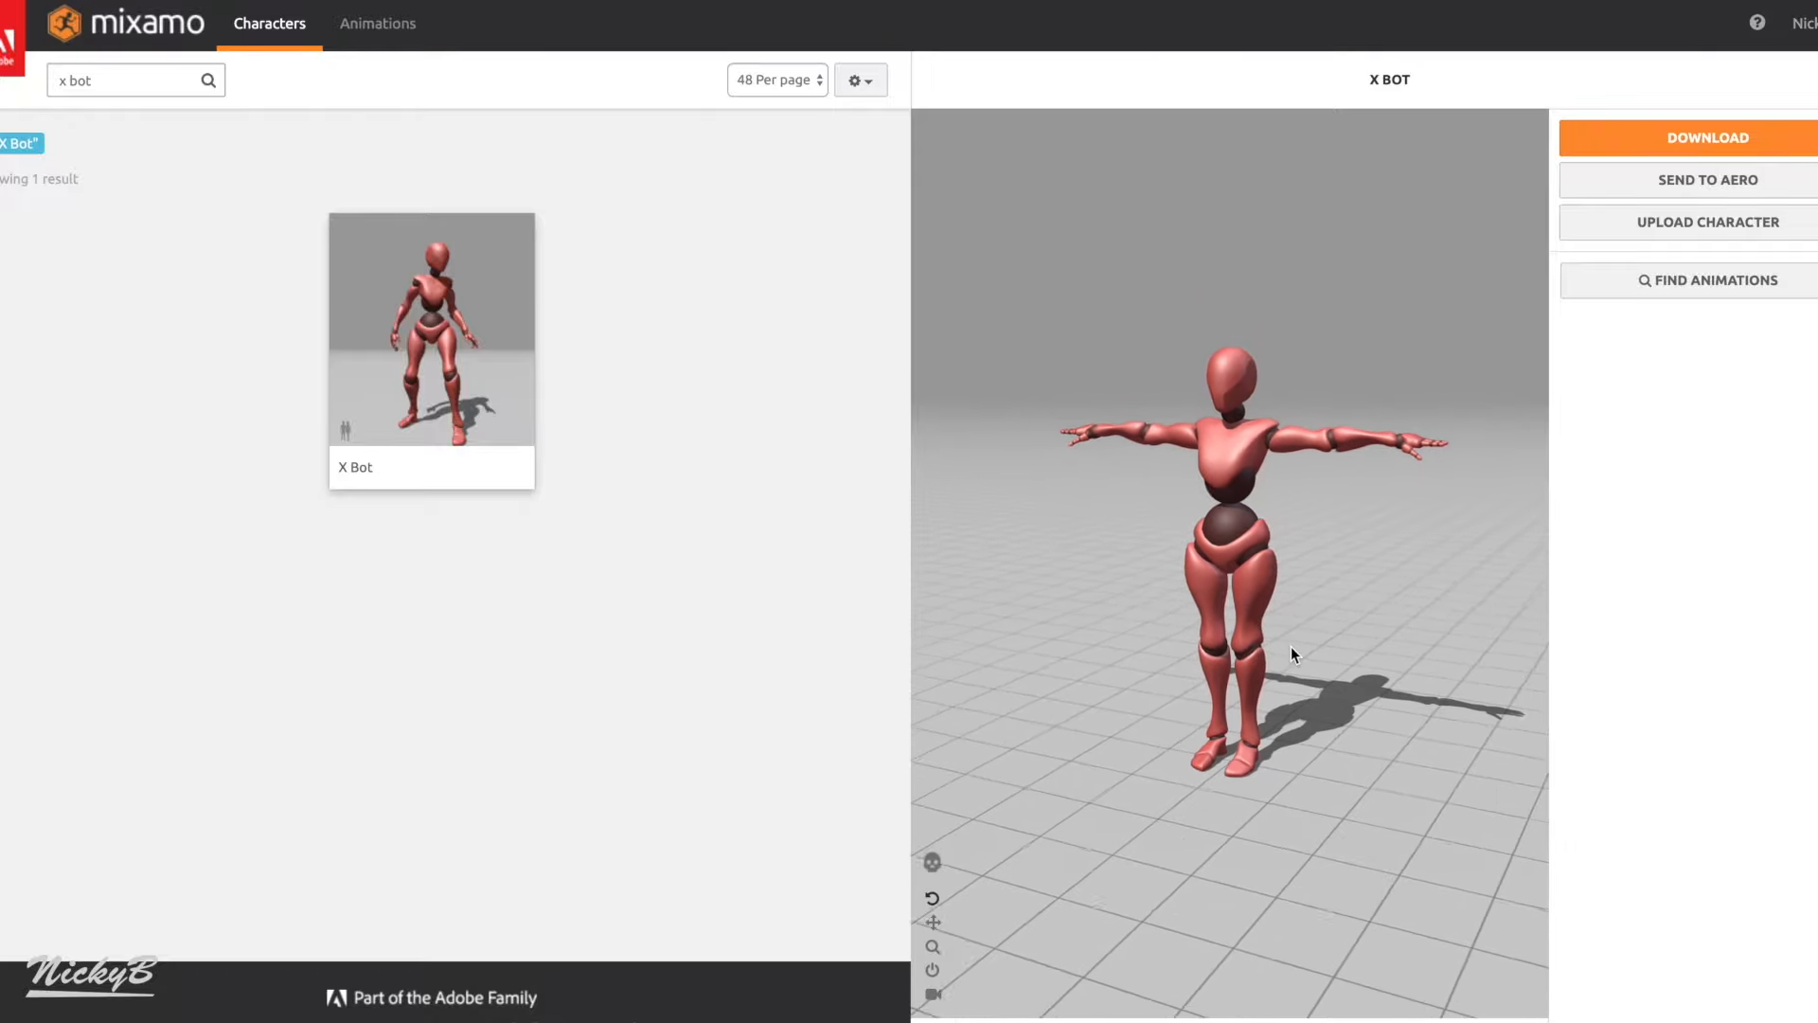
left_click(376, 23)
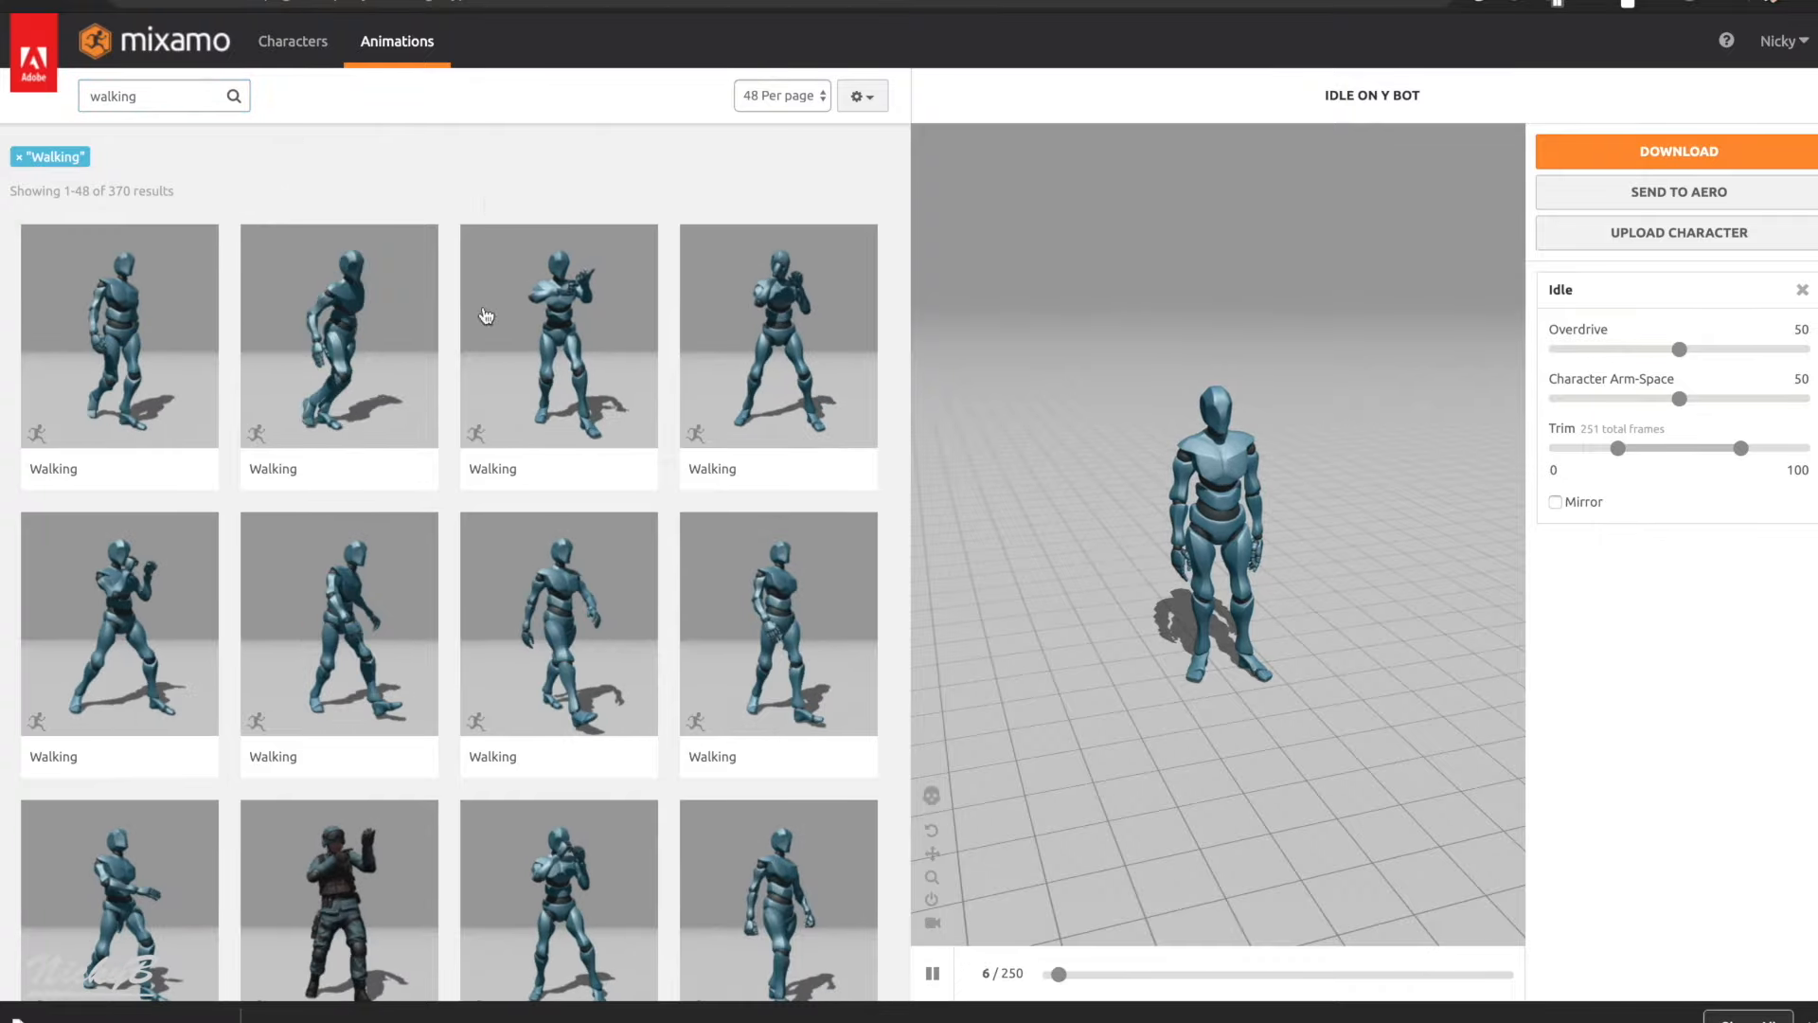
Scroll through the walking animation results and open the Download settings
scroll("down", 3)
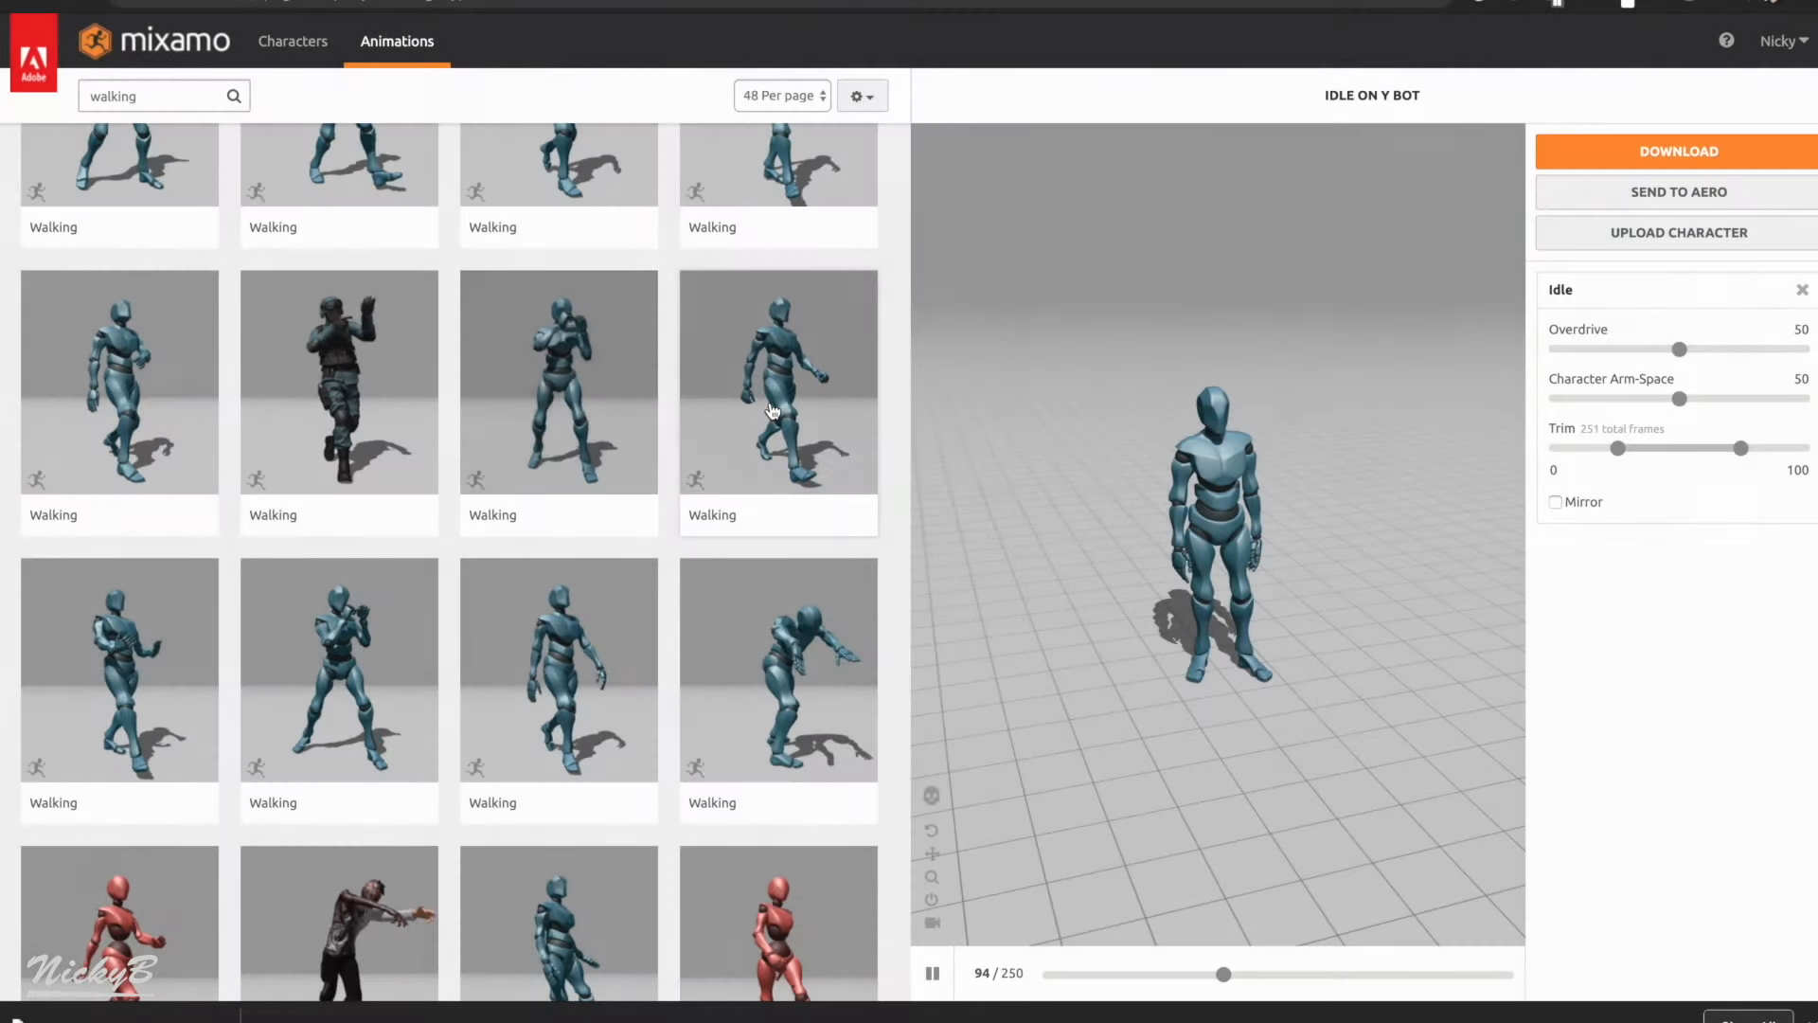
scroll("down", 3)
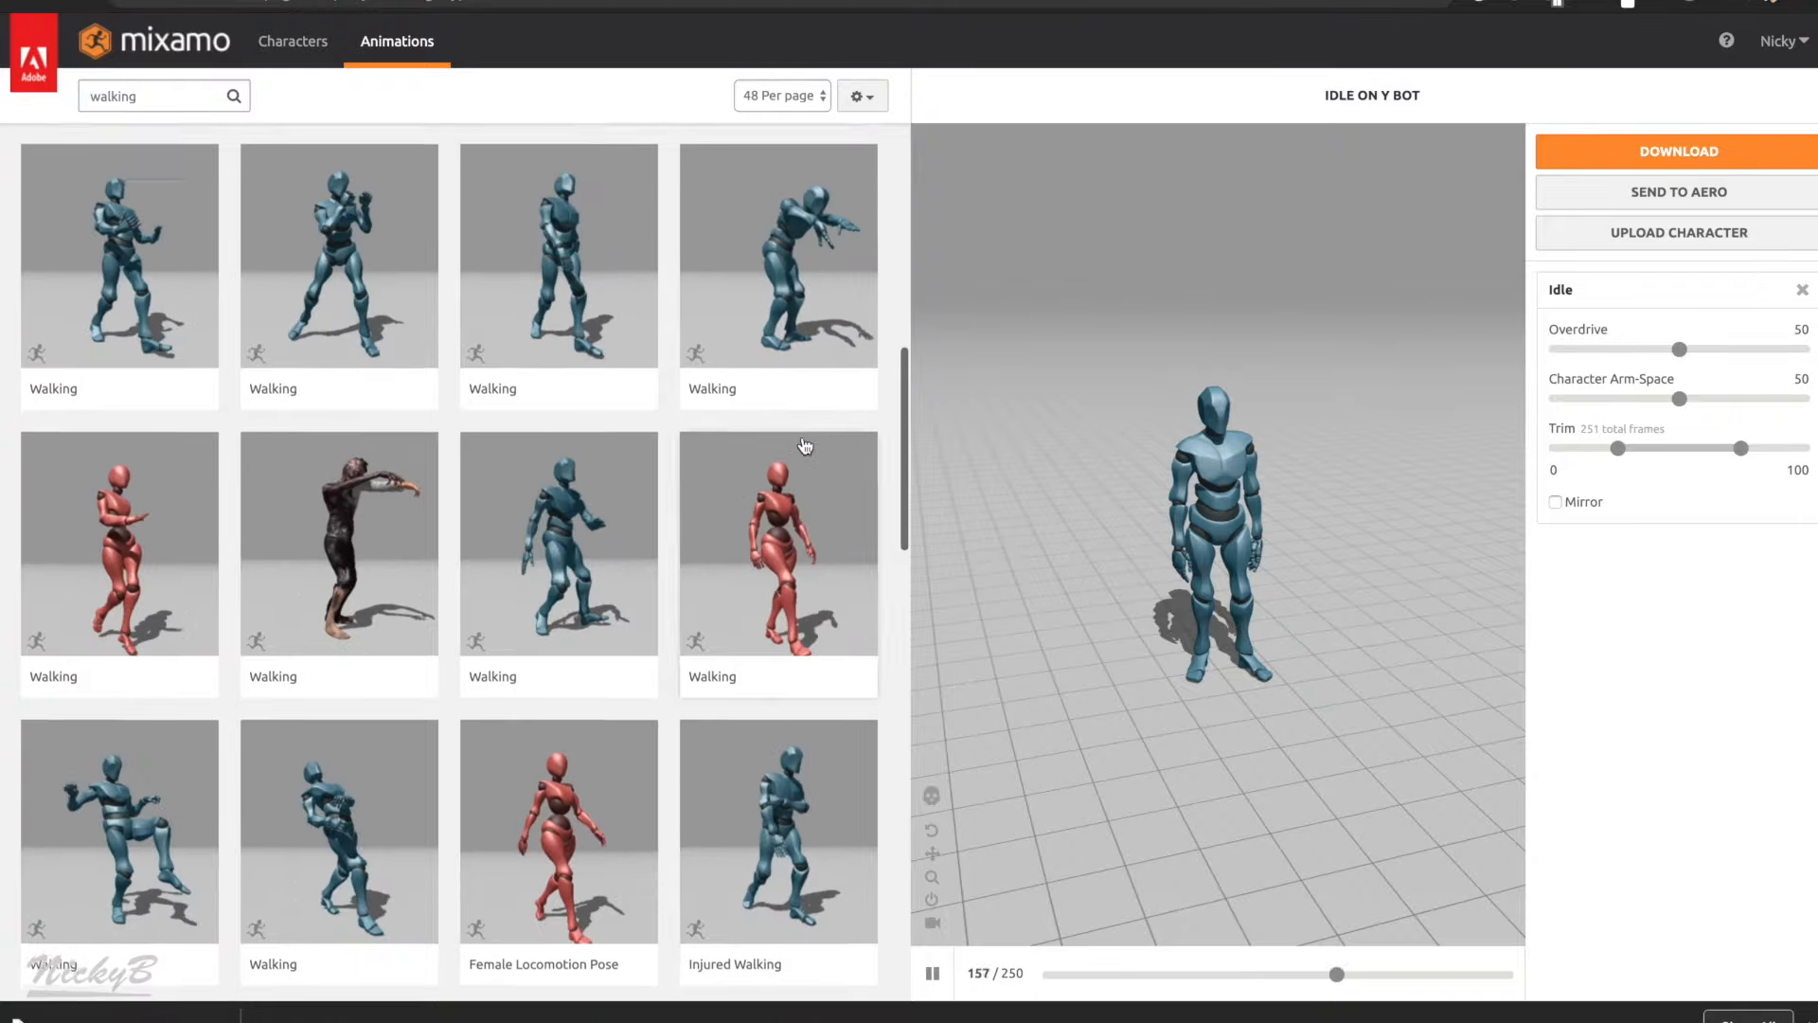
scroll("down", 3)
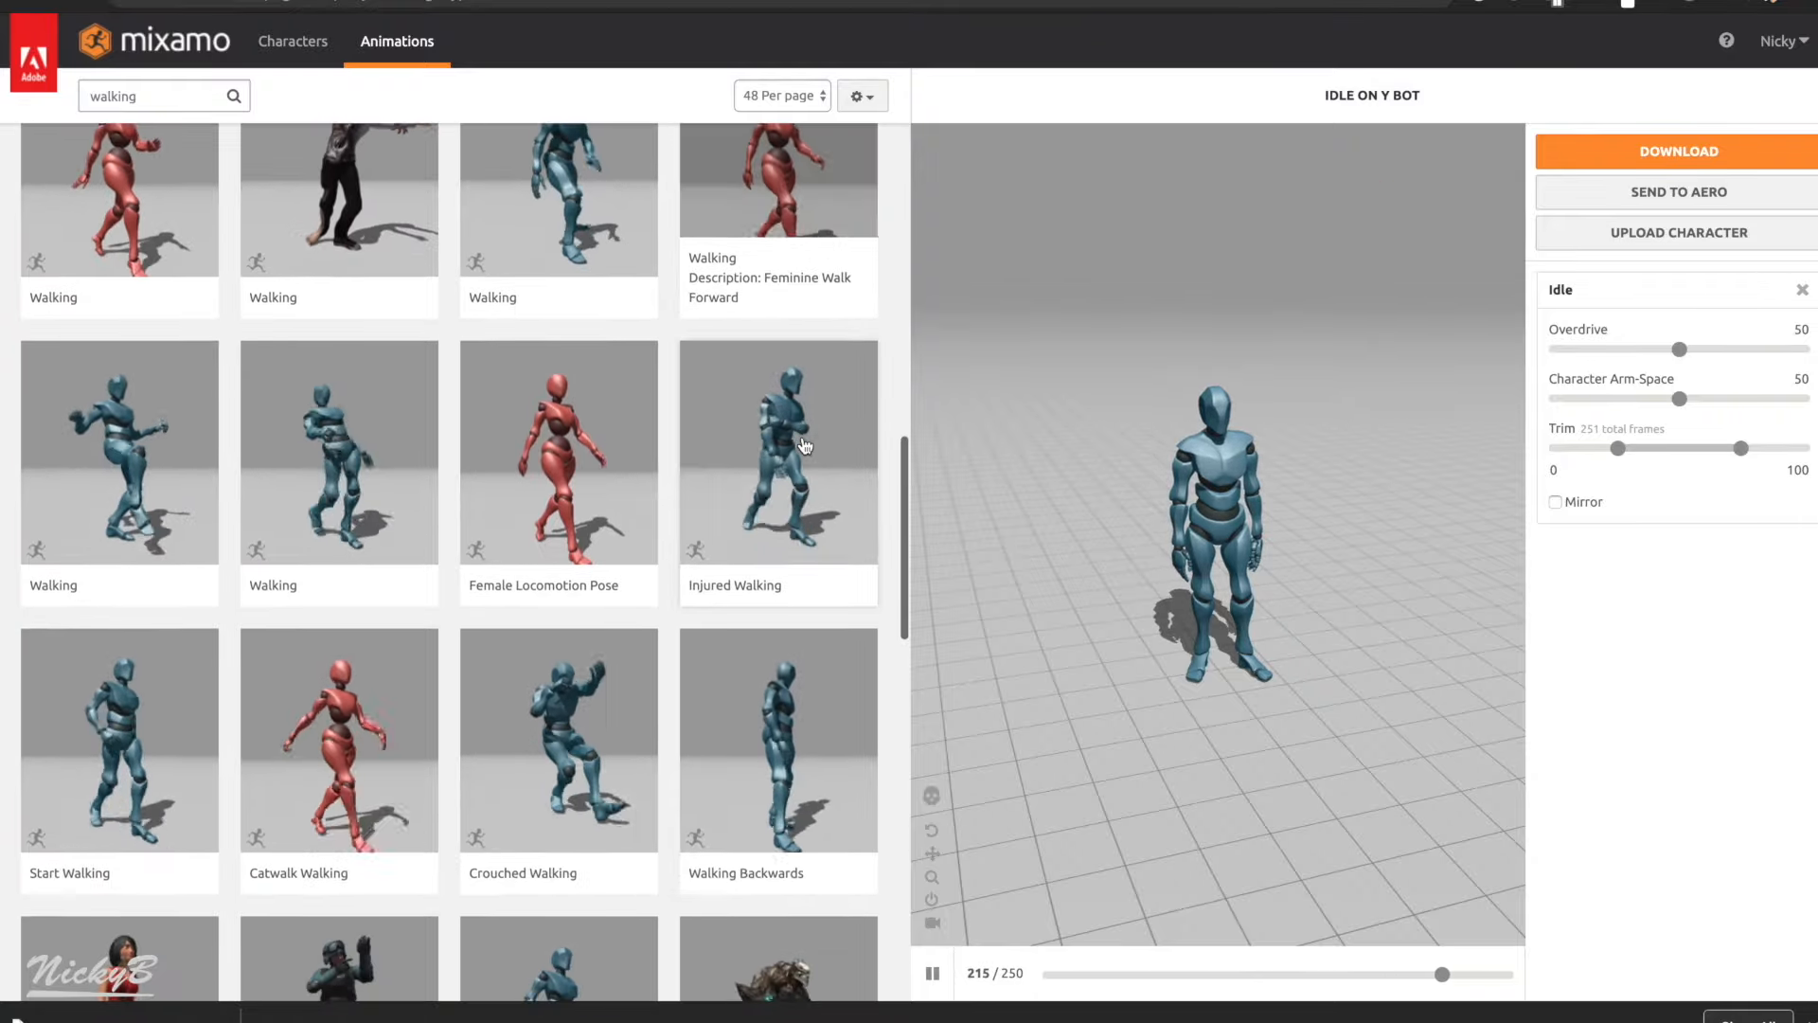
left_click(1677, 151)
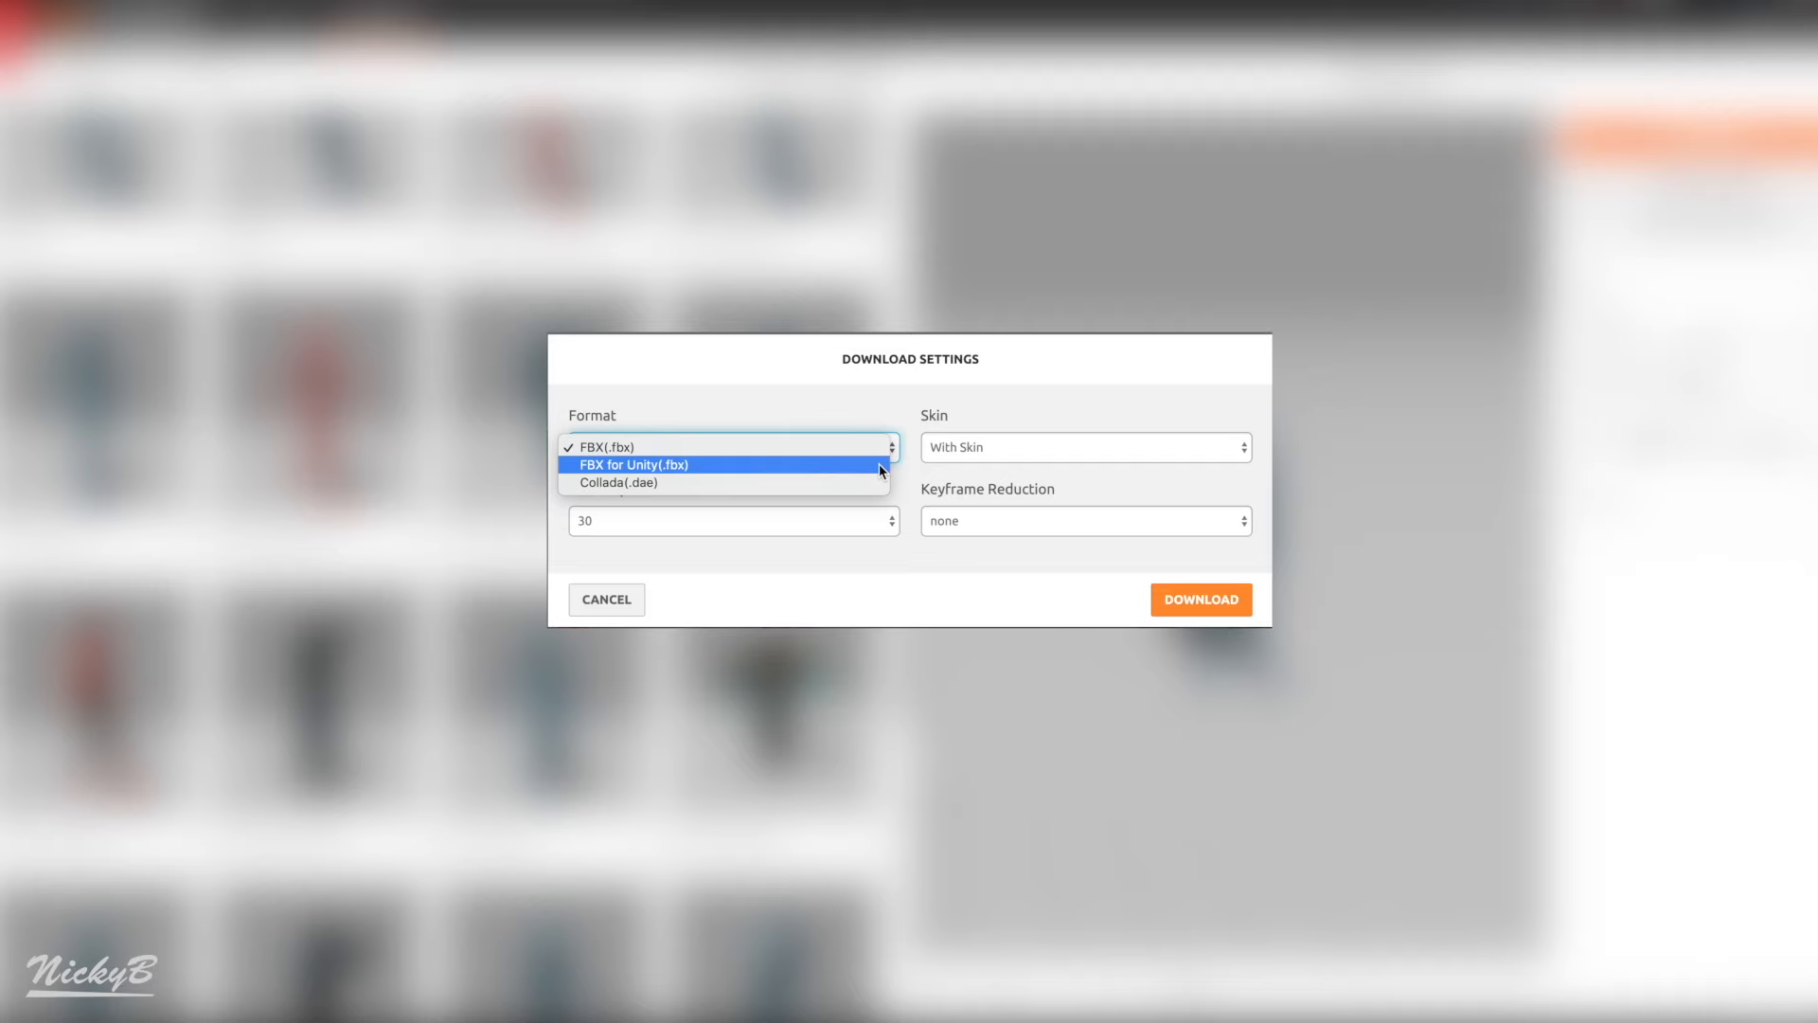
Choose FBX for Unity as the format and read the Adobe Community explanation
left_click(634, 464)
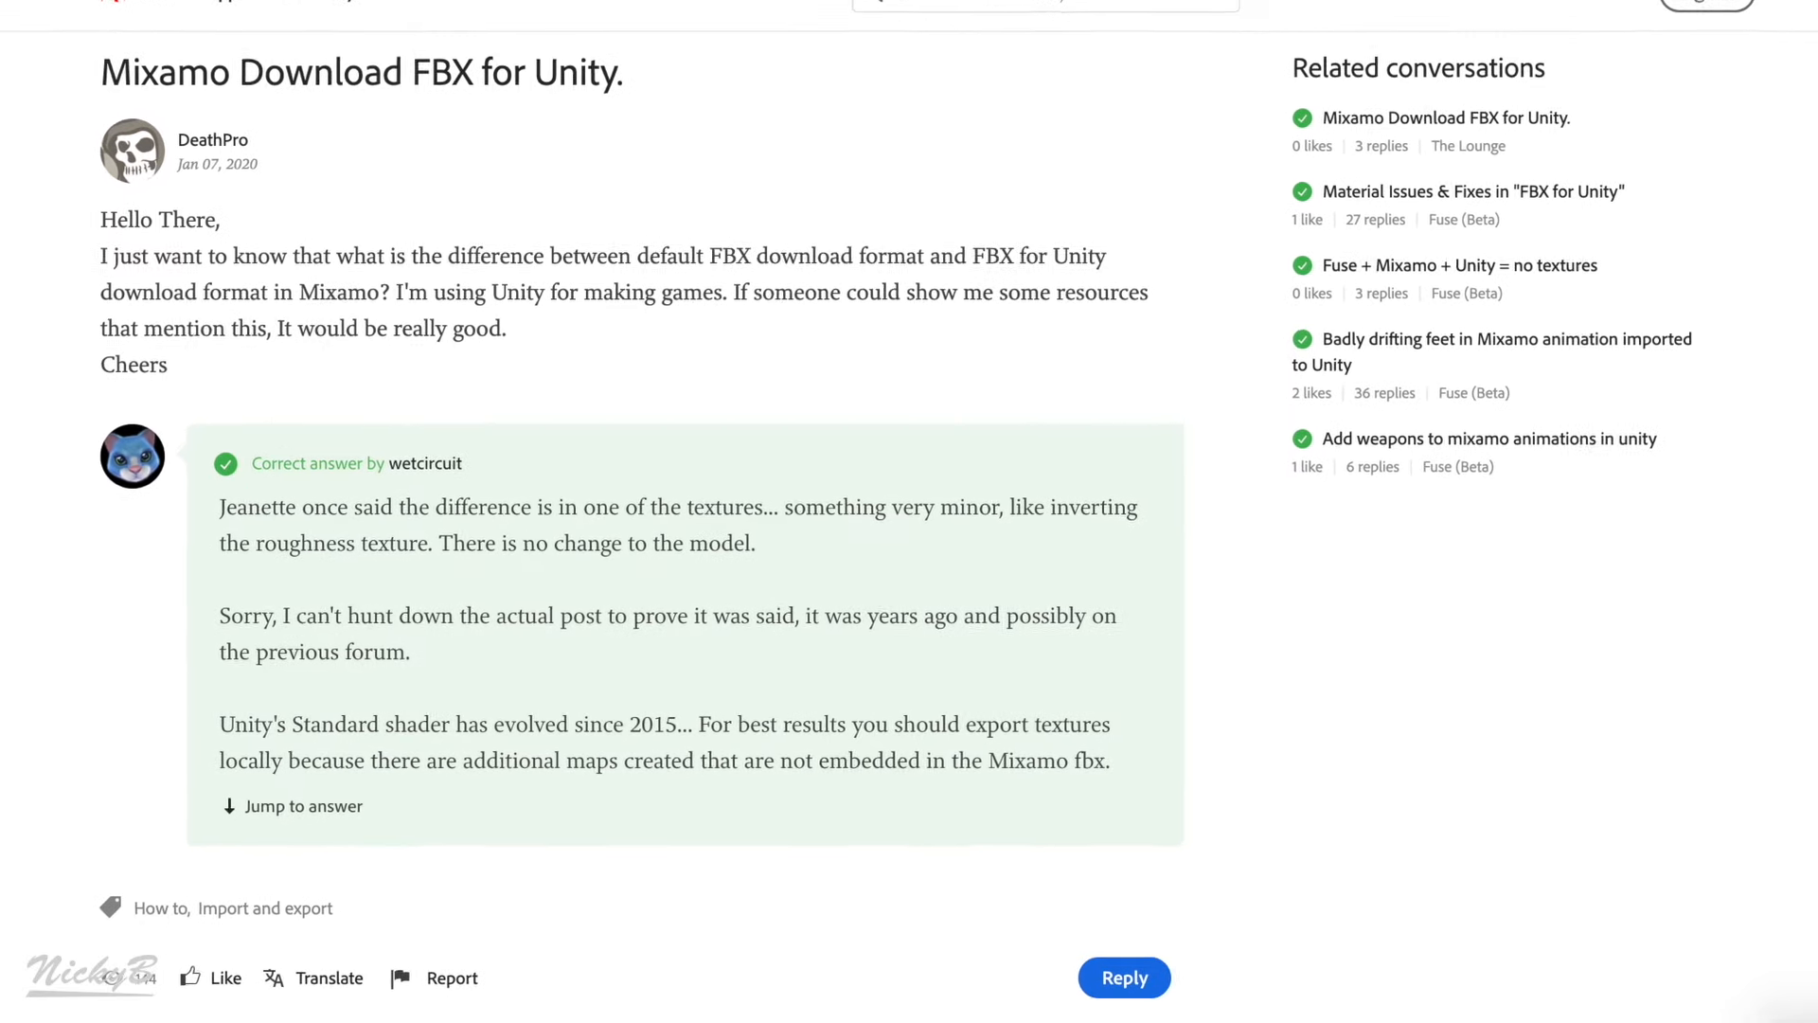
scroll("down", 3)
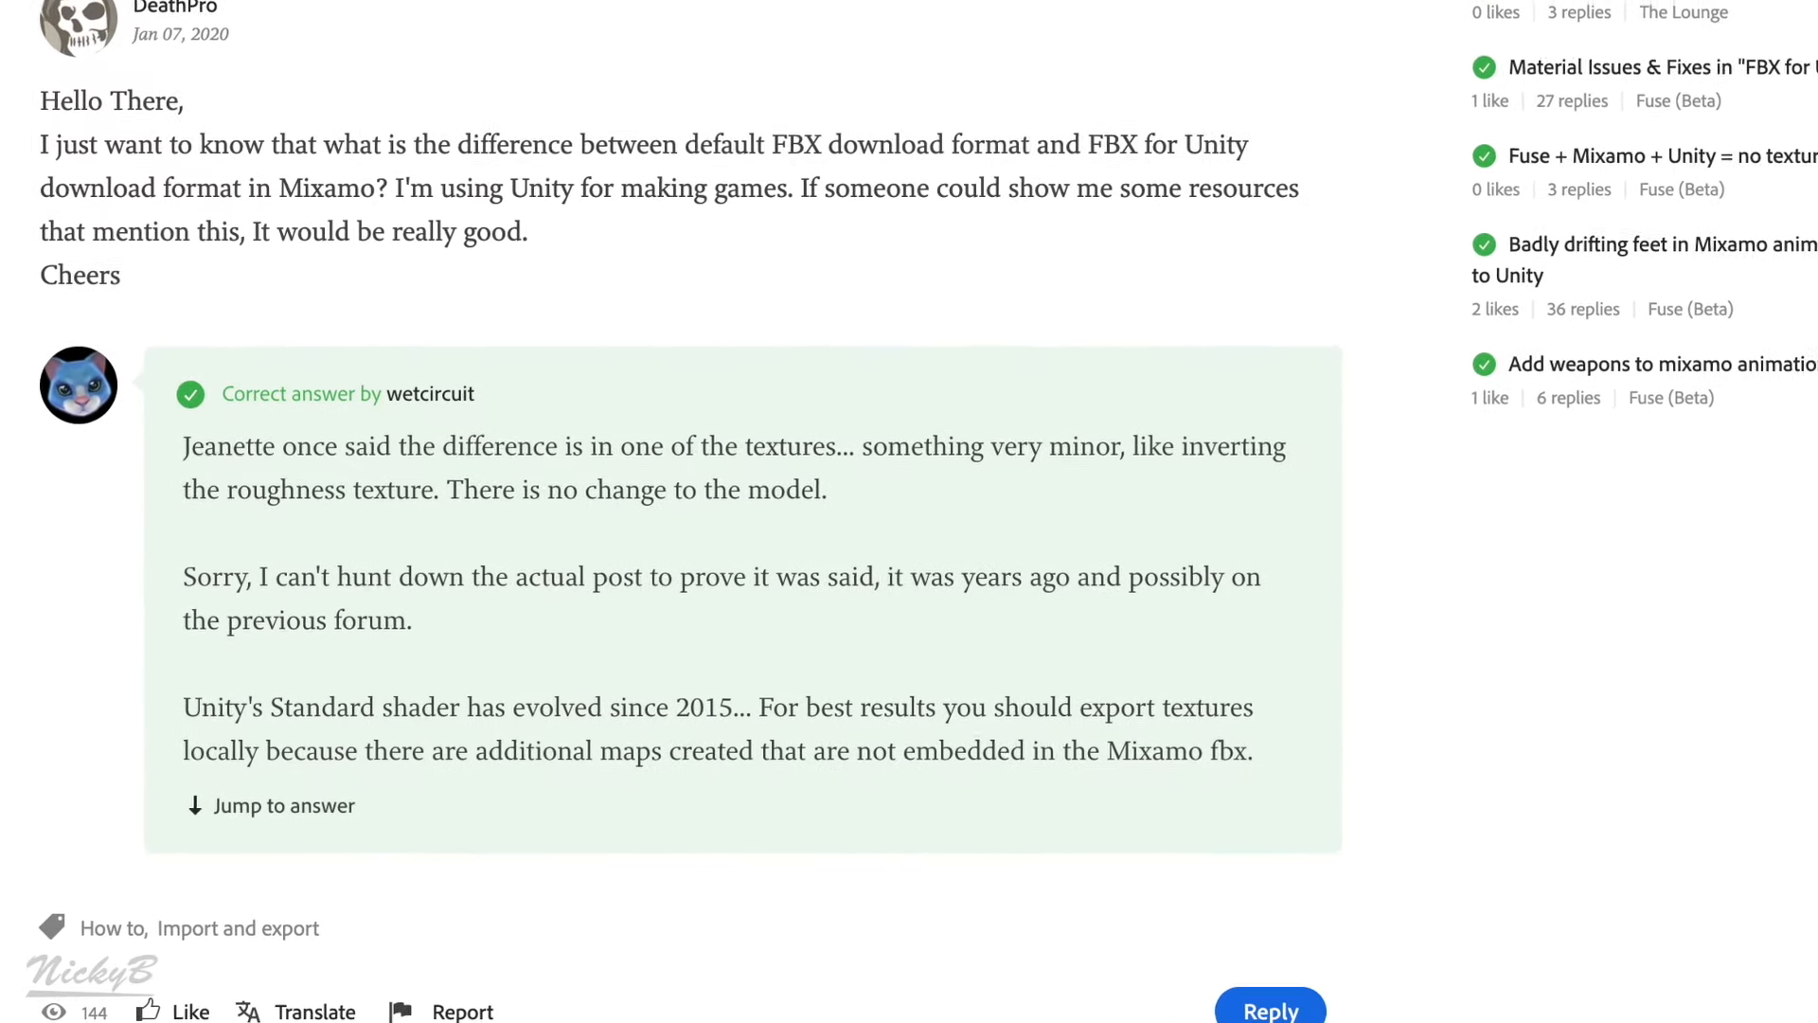
scroll("down", 3)
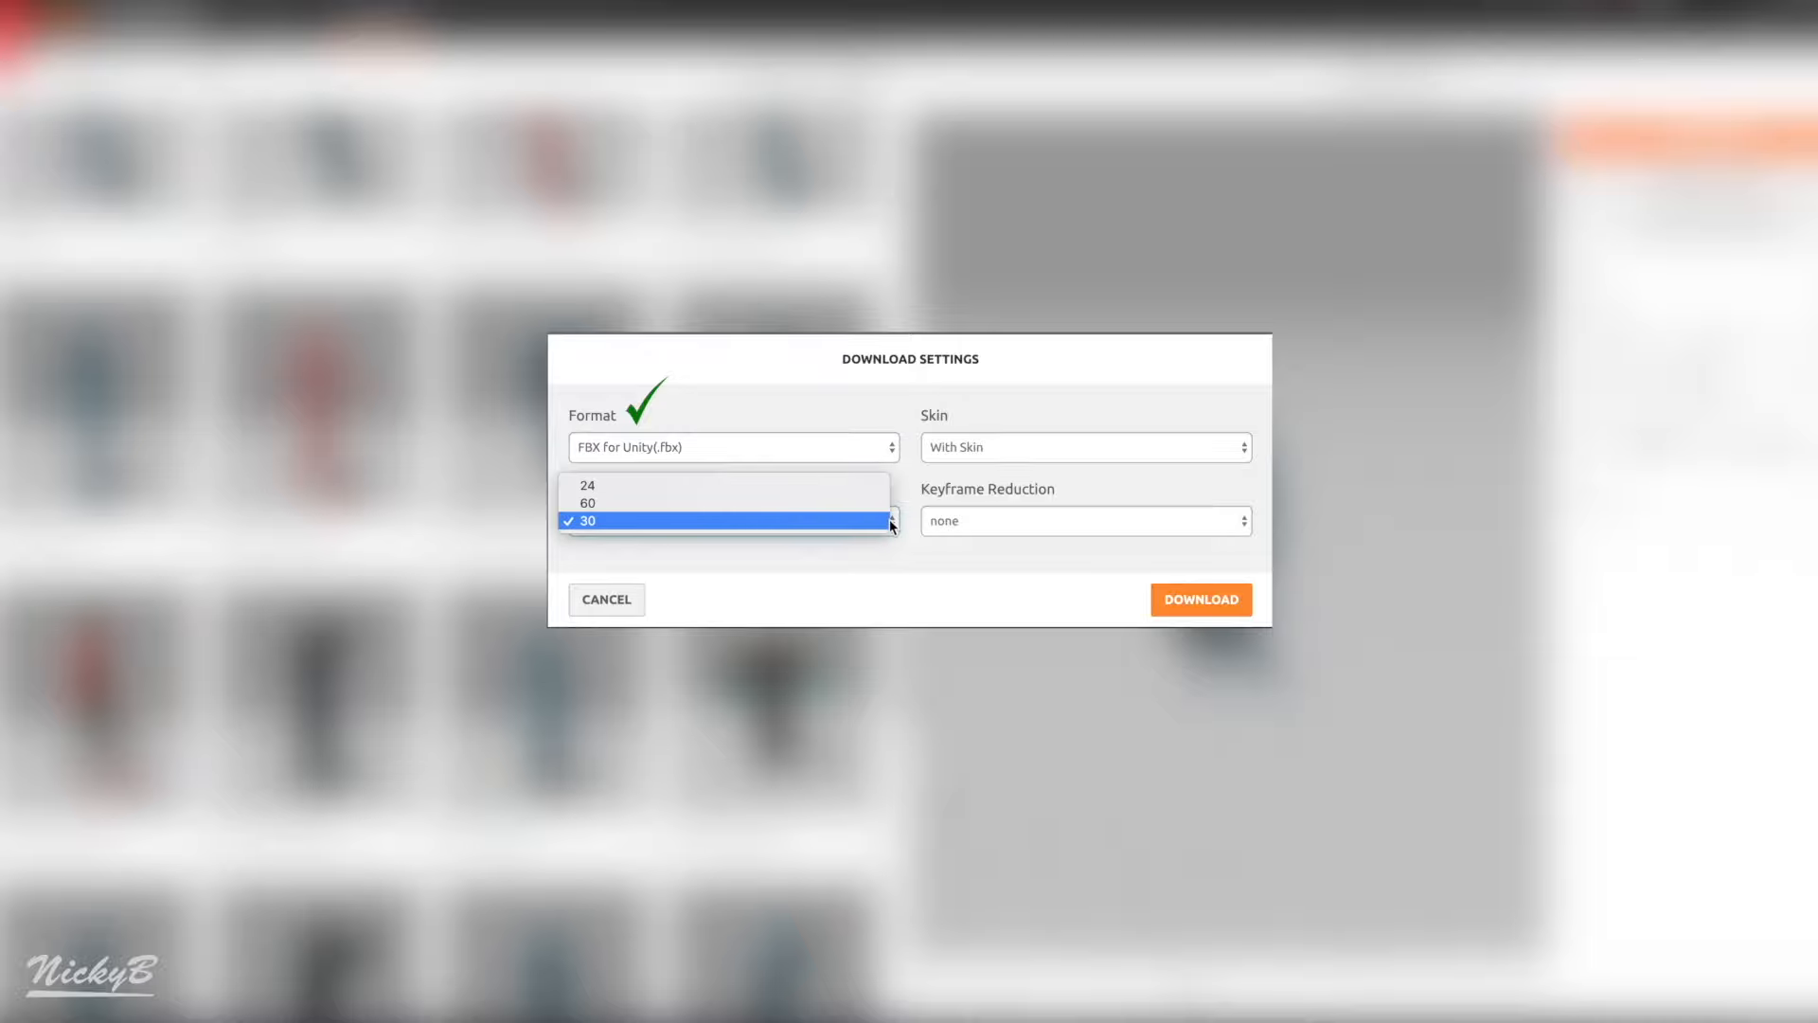
mouse_move(872, 487)
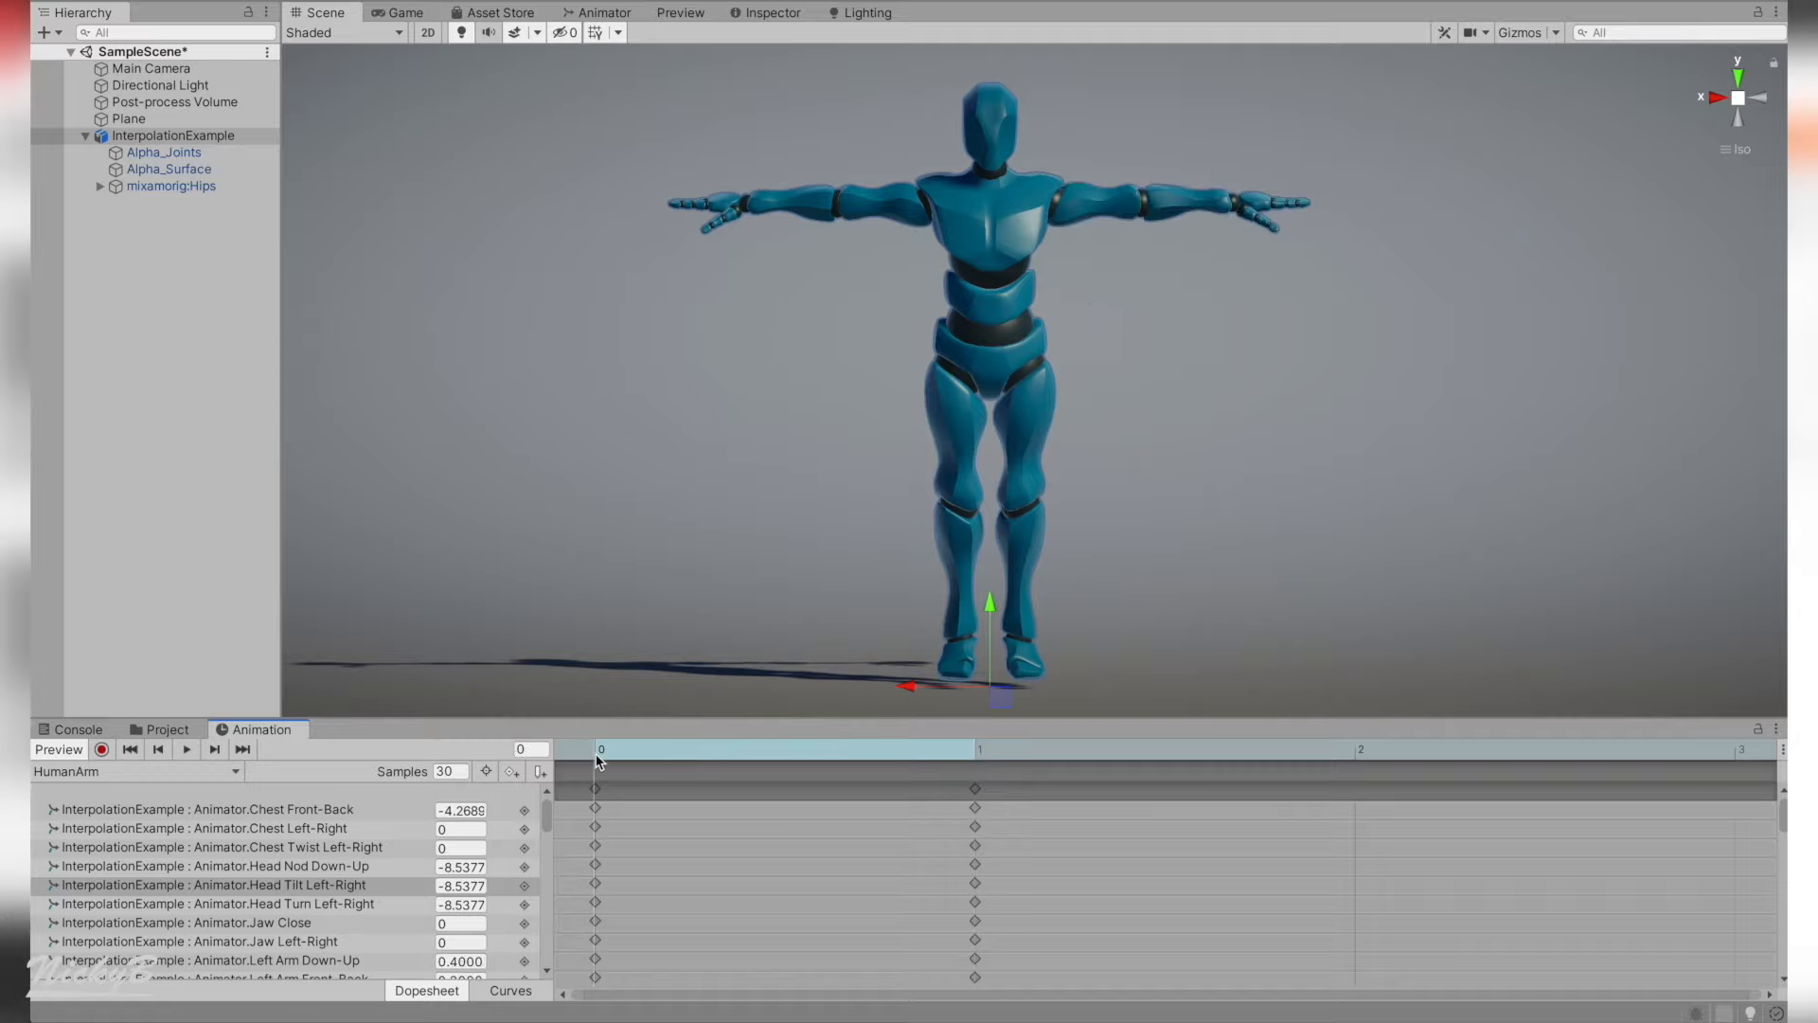
Scrub the HumanArm clip timeline to preview interpolation between the spaced keyframes
left_click(978, 748)
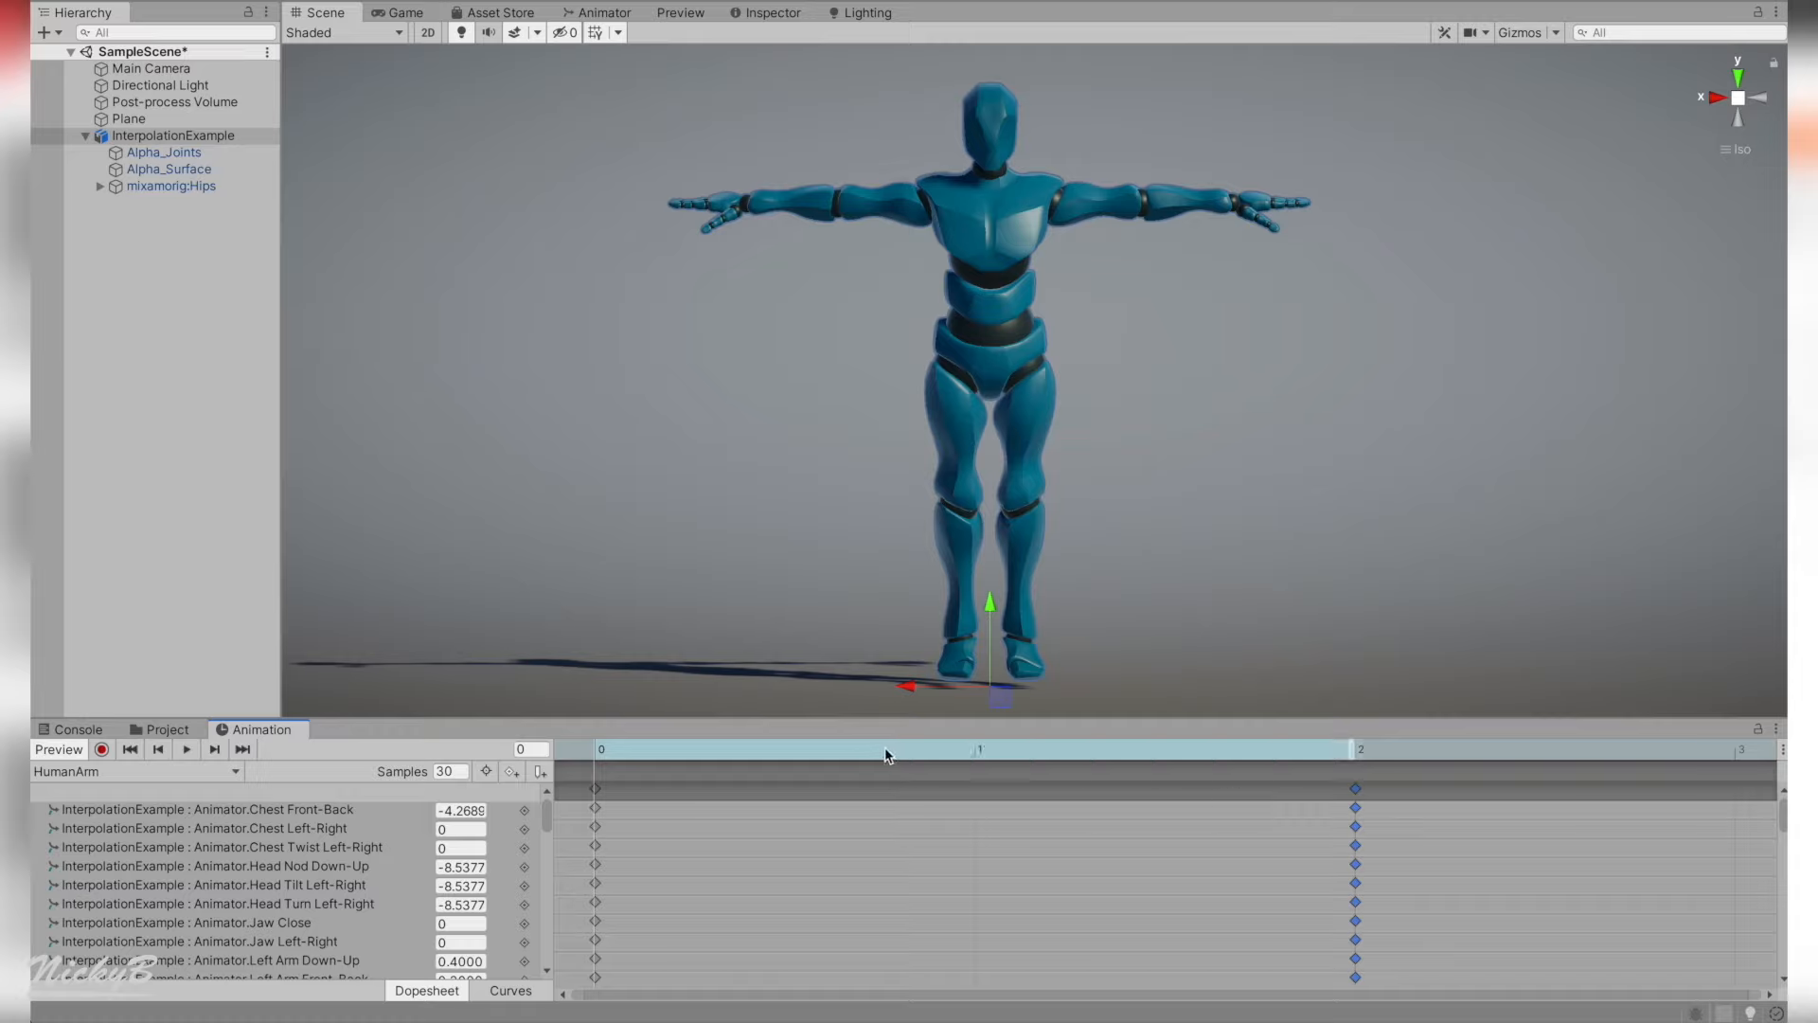
left_click(1345, 749)
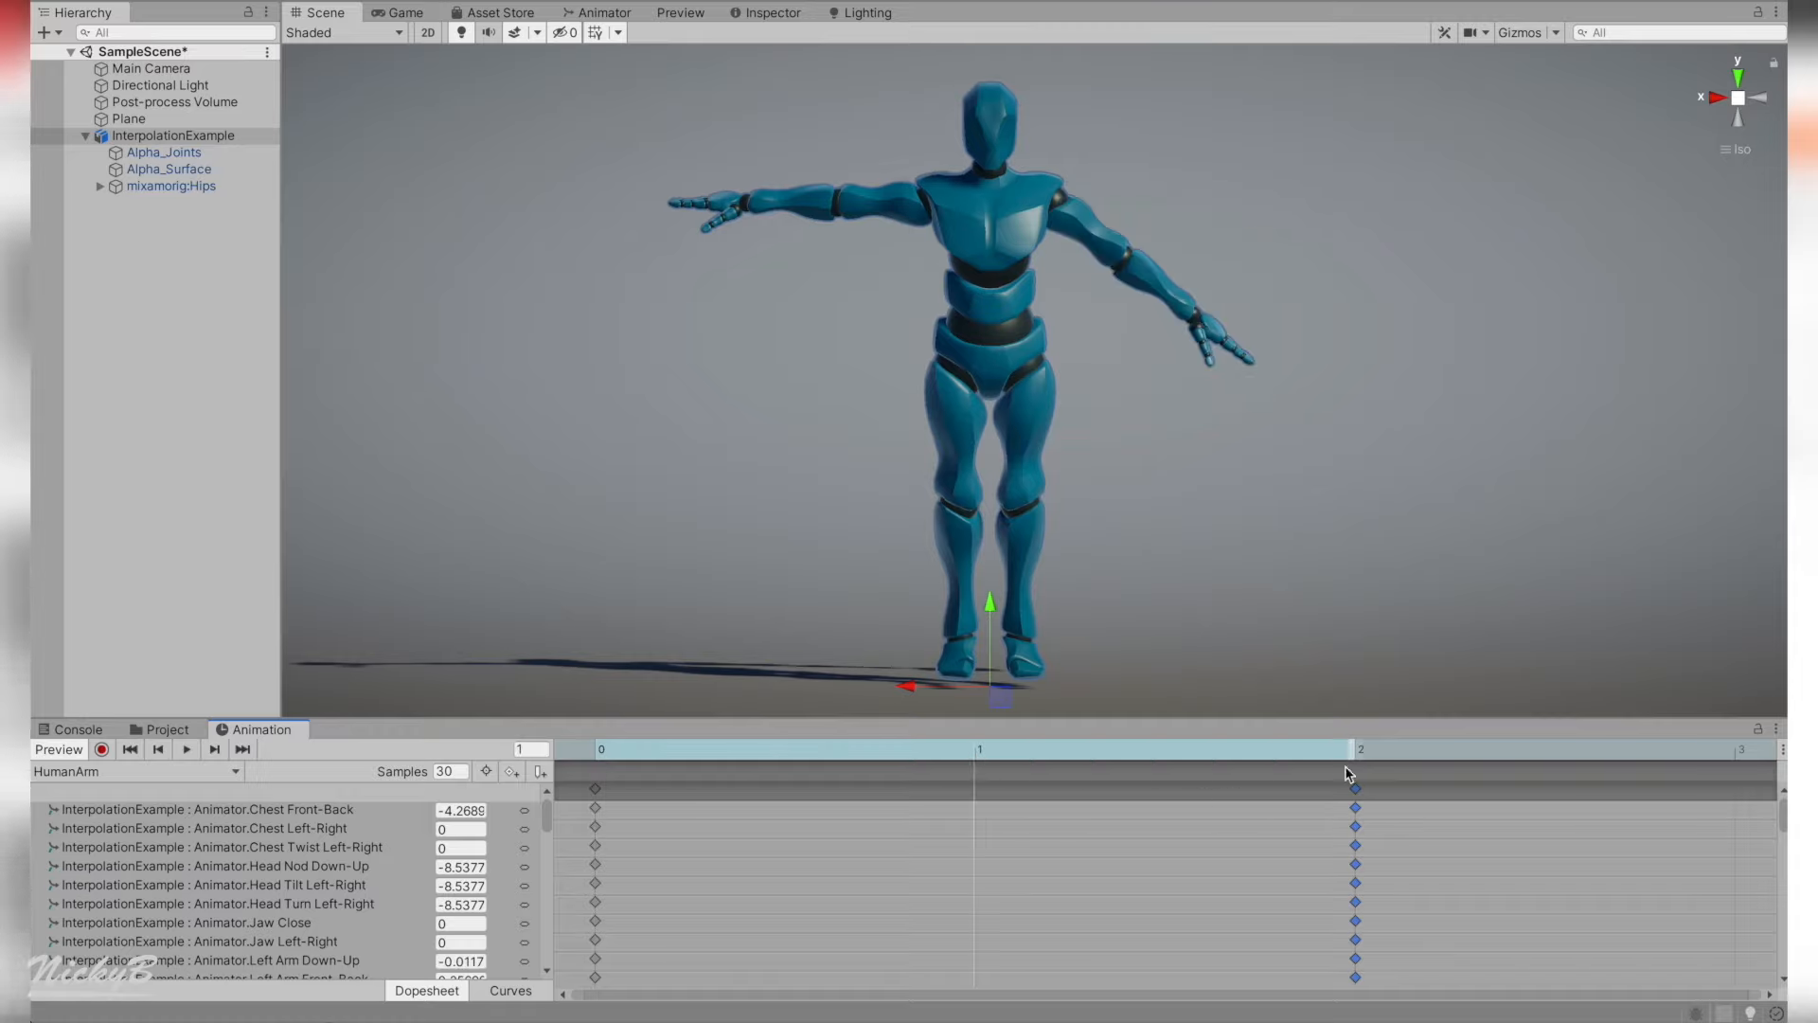
left_click(666, 748)
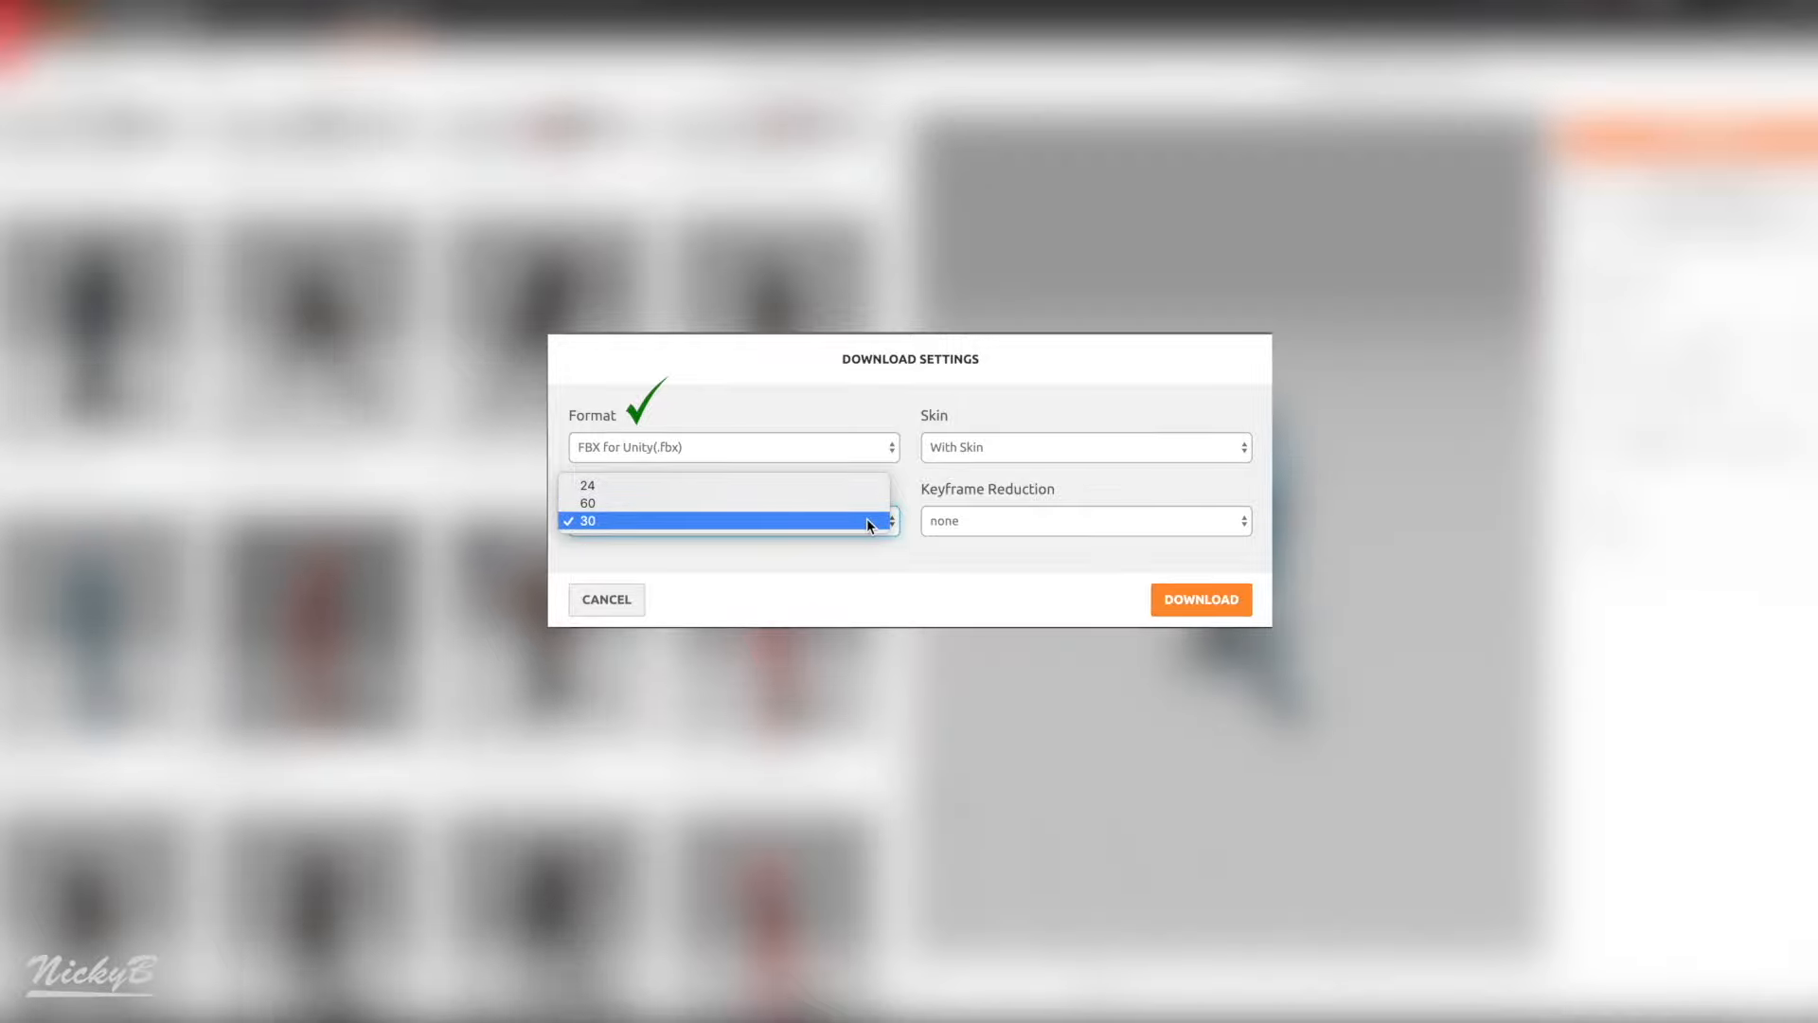
Keep 30 frames per second and list the Keyframe Reduction options
left_click(733, 521)
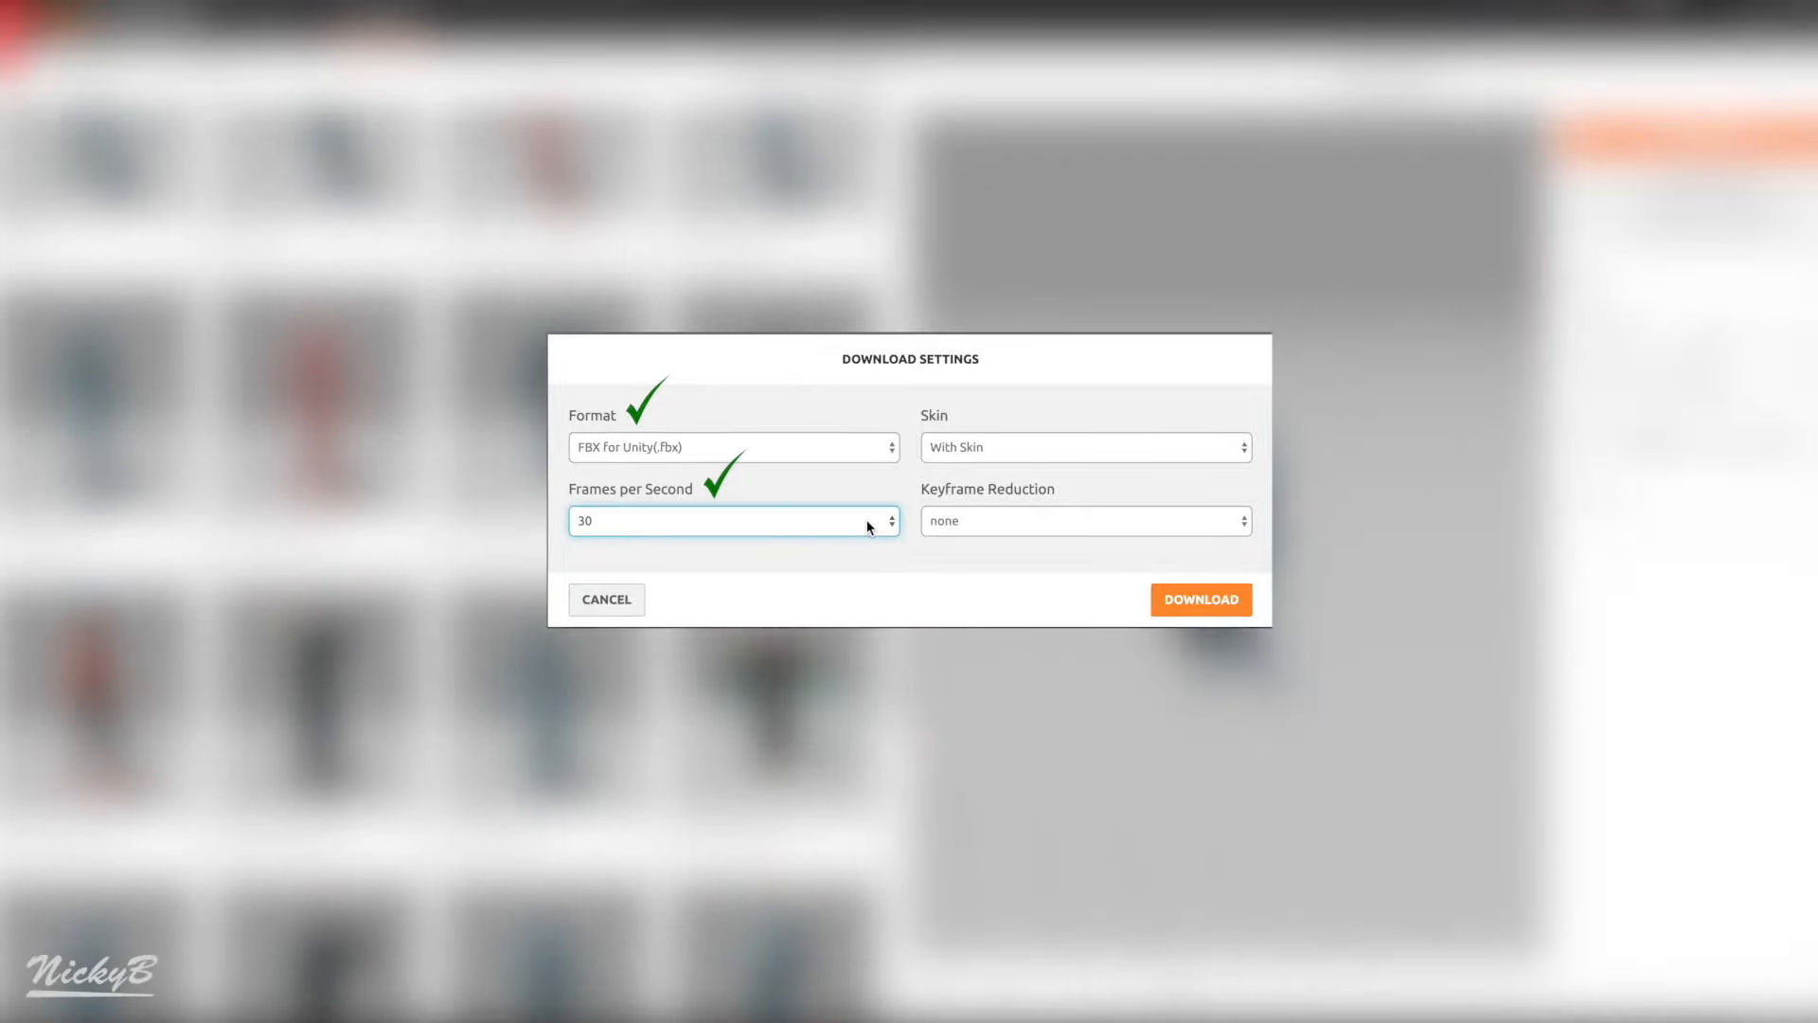
left_click(1084, 520)
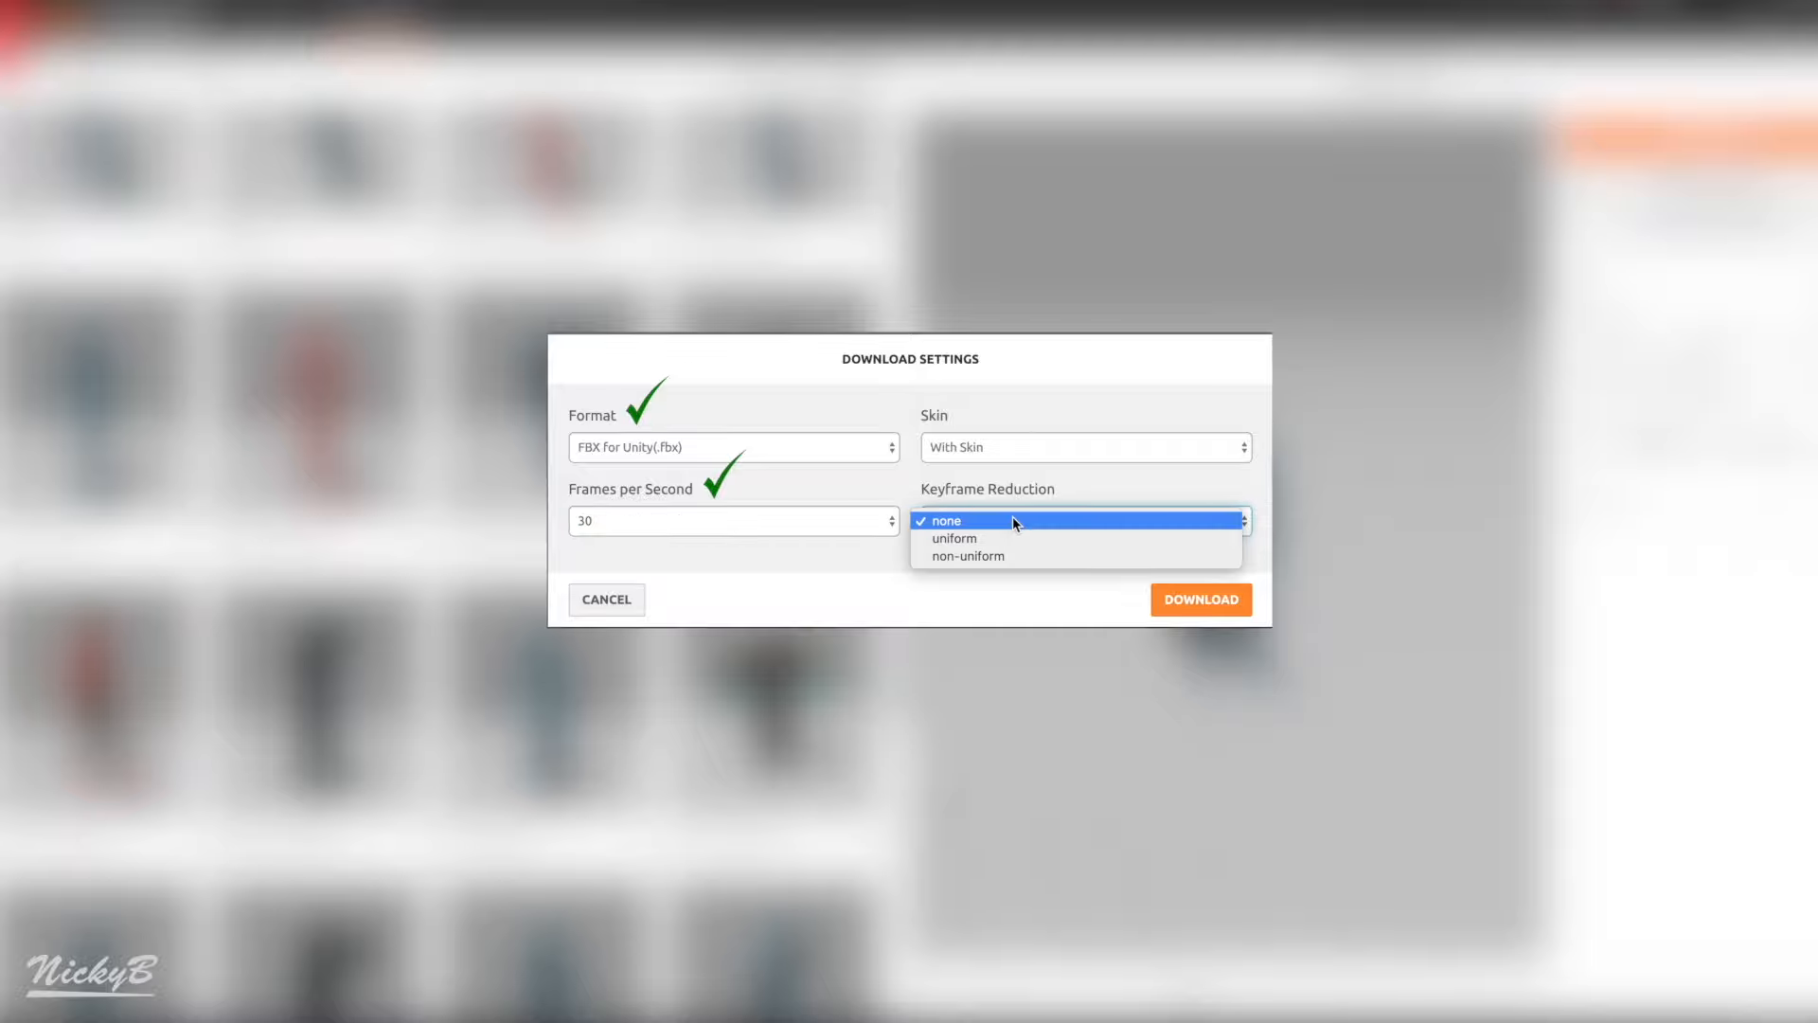
mouse_move(967, 555)
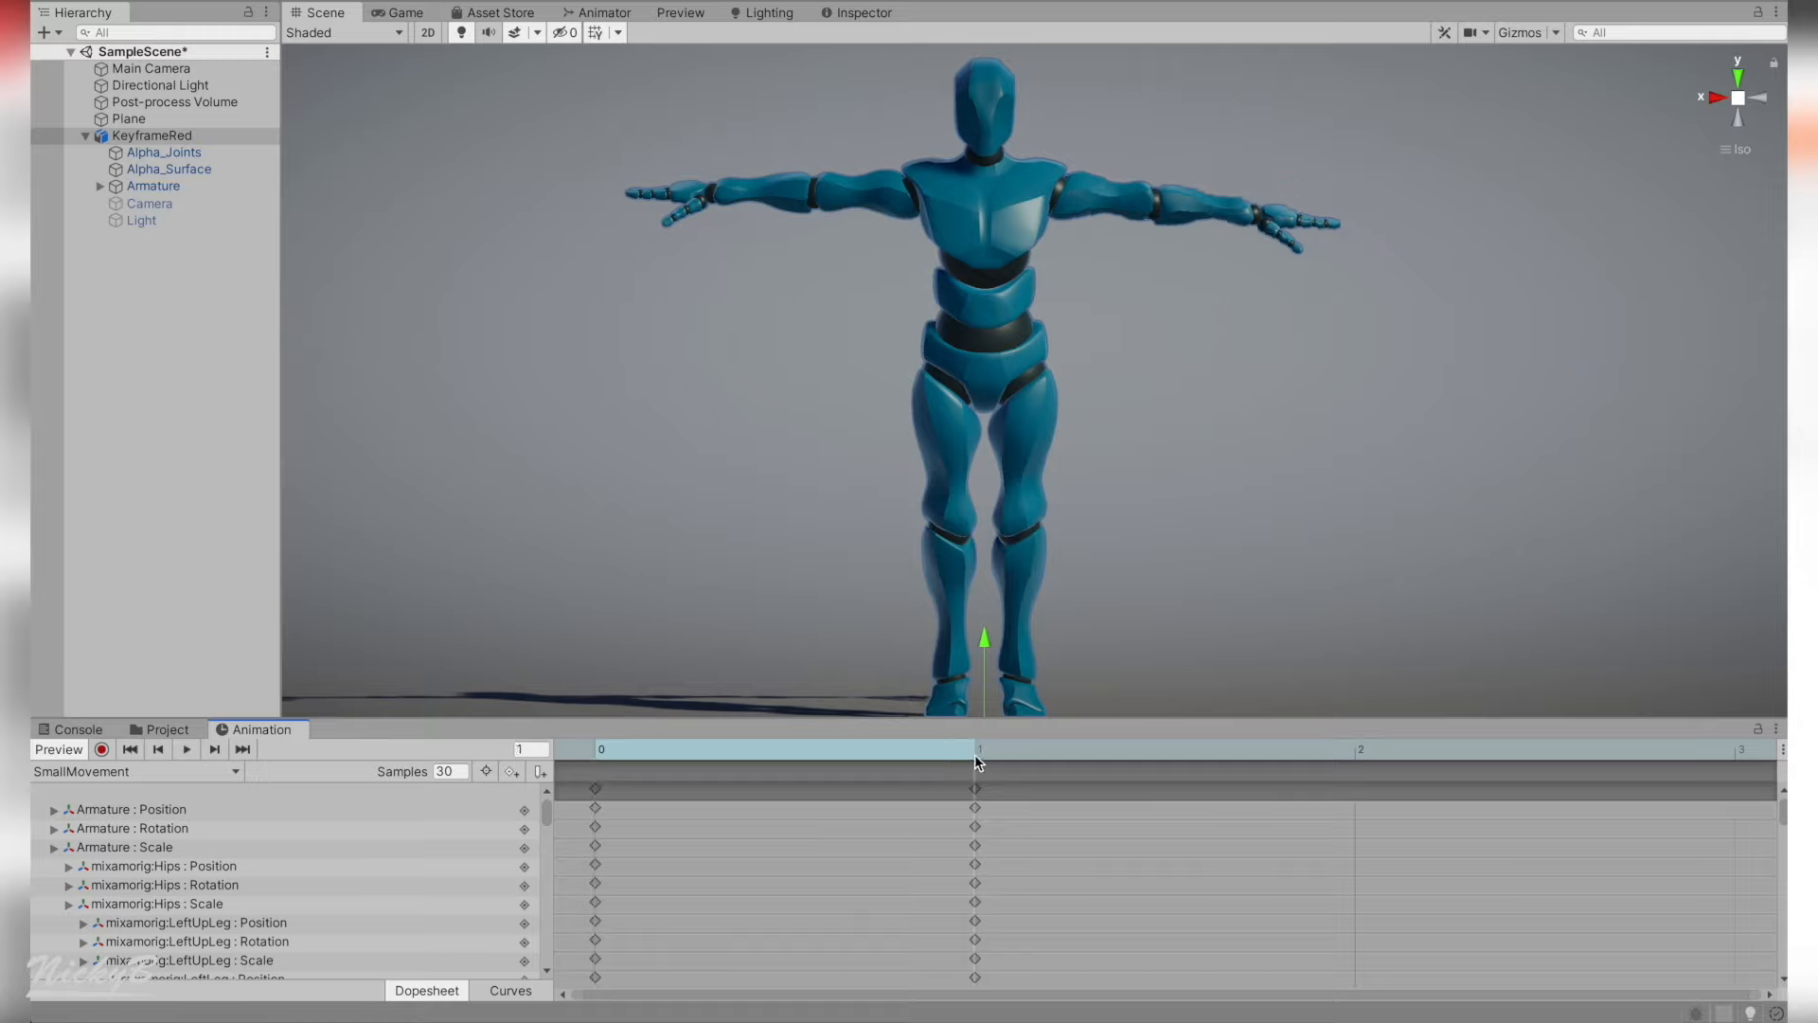
Inspect the SmallMovement clip's one-second-apart keyframes on the Dopesheet timeline
left_click(968, 748)
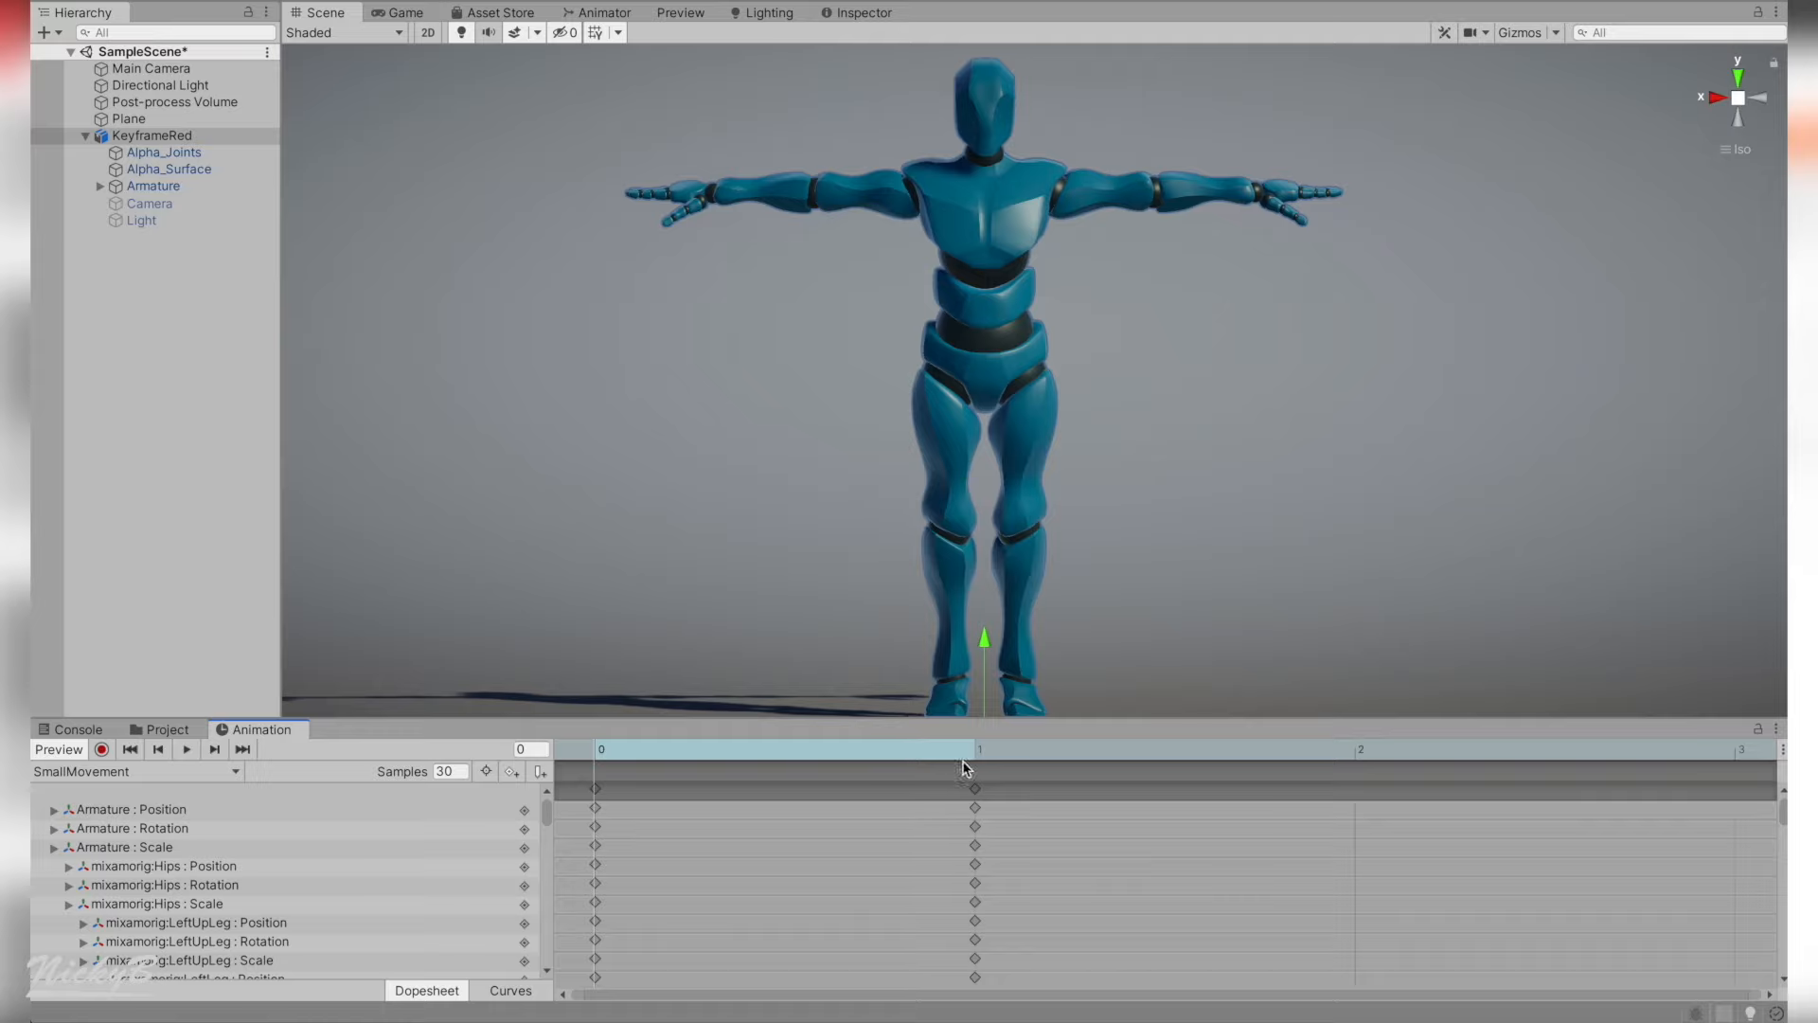
left_click(601, 749)
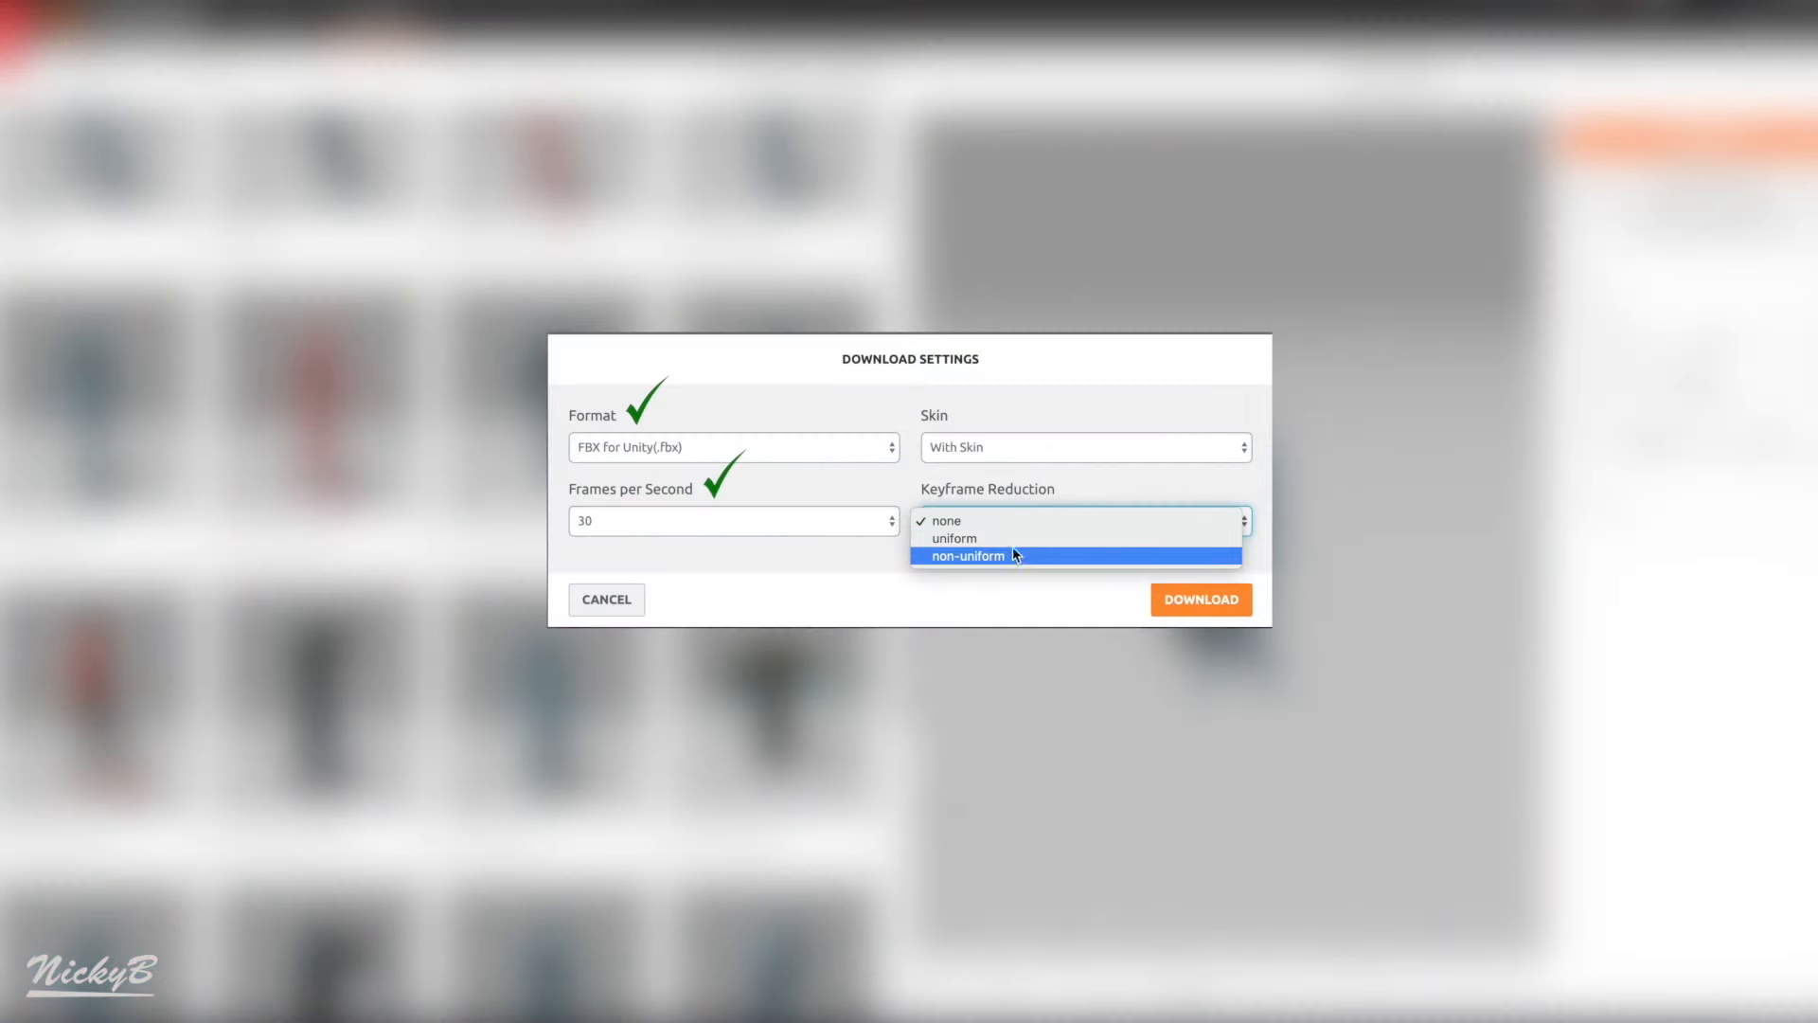
Keep keyframe reduction at none and set Skin to With Skin
left_click(945, 519)
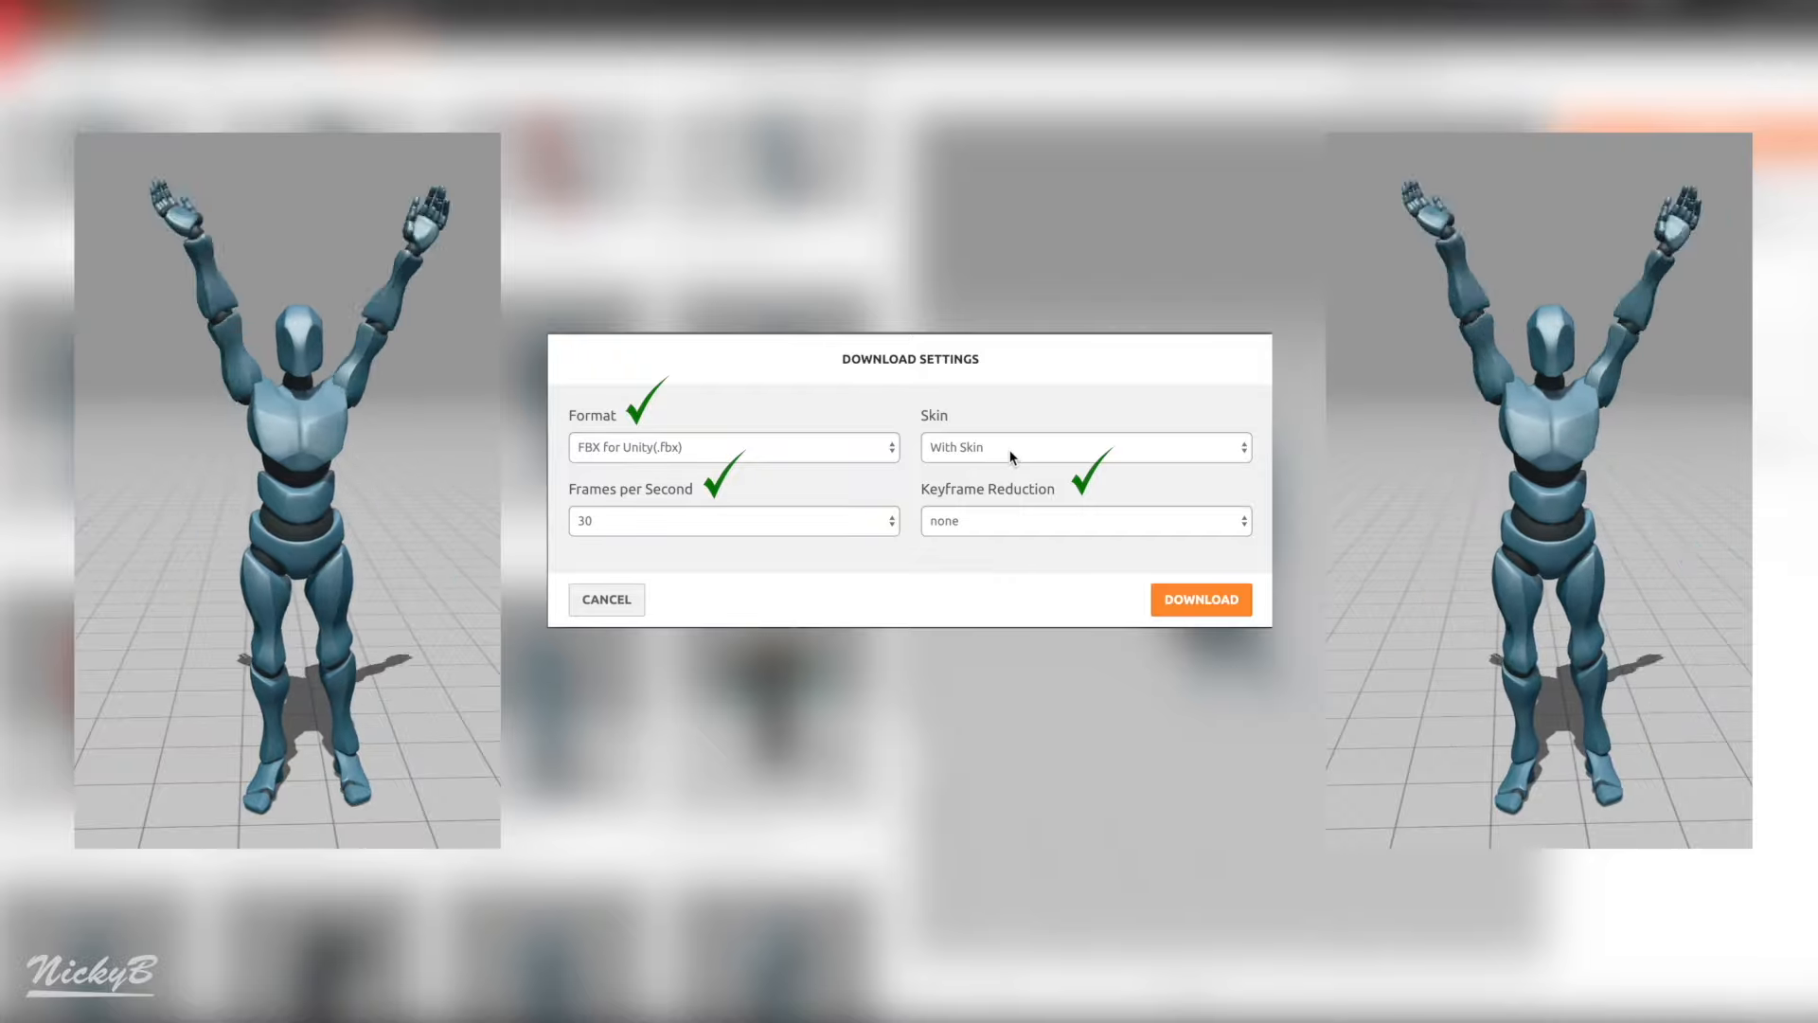
left_click(1083, 446)
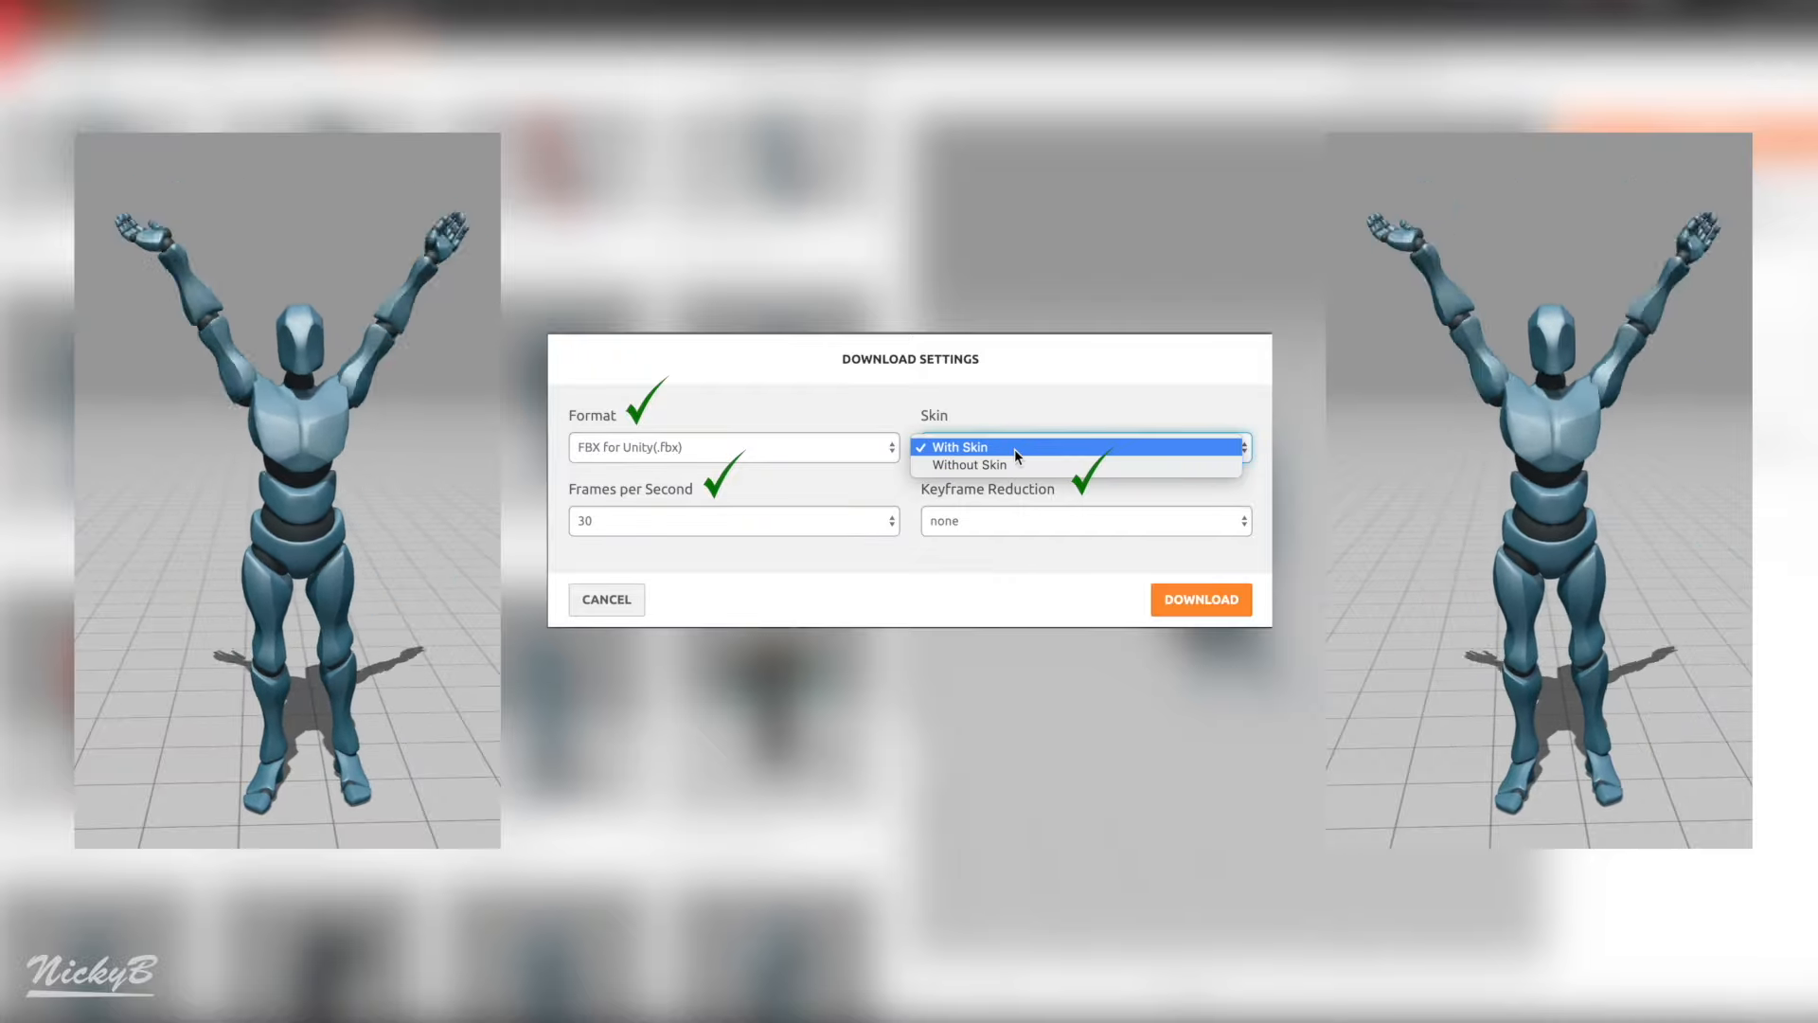
left_click(959, 446)
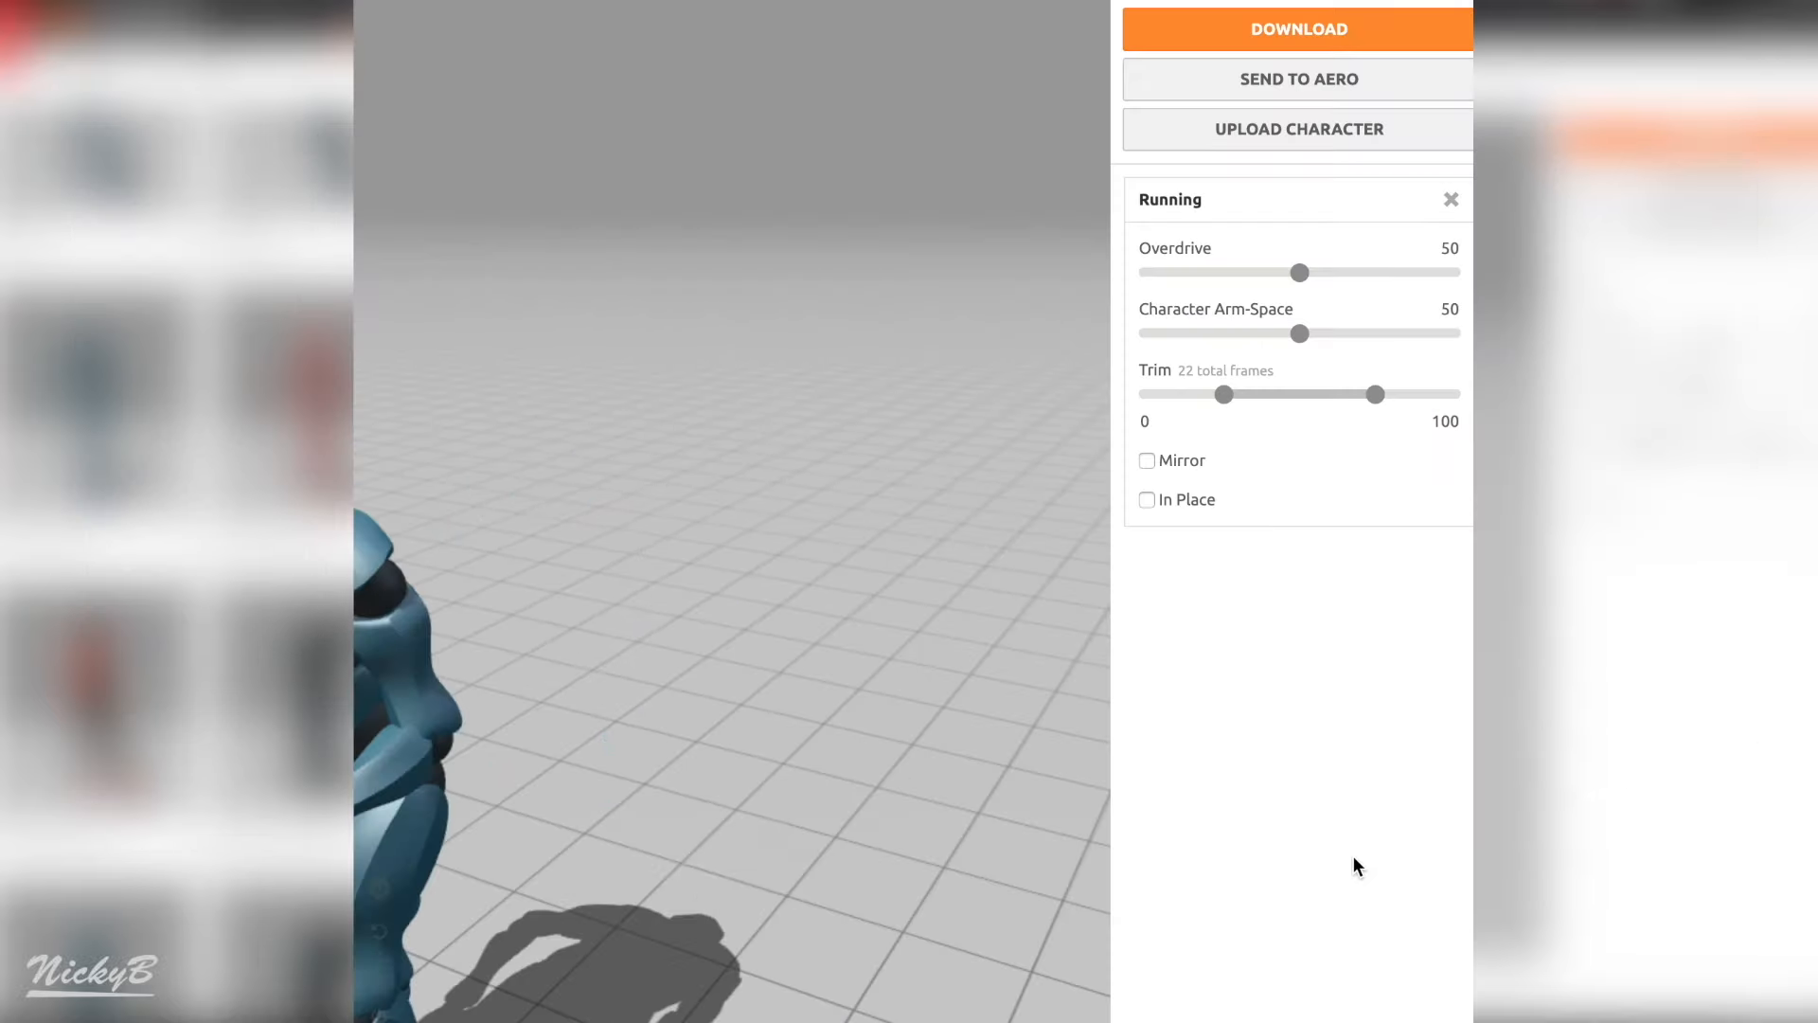
Toggle In Place on for the Running animation and scroll the walking results
left_click(1146, 499)
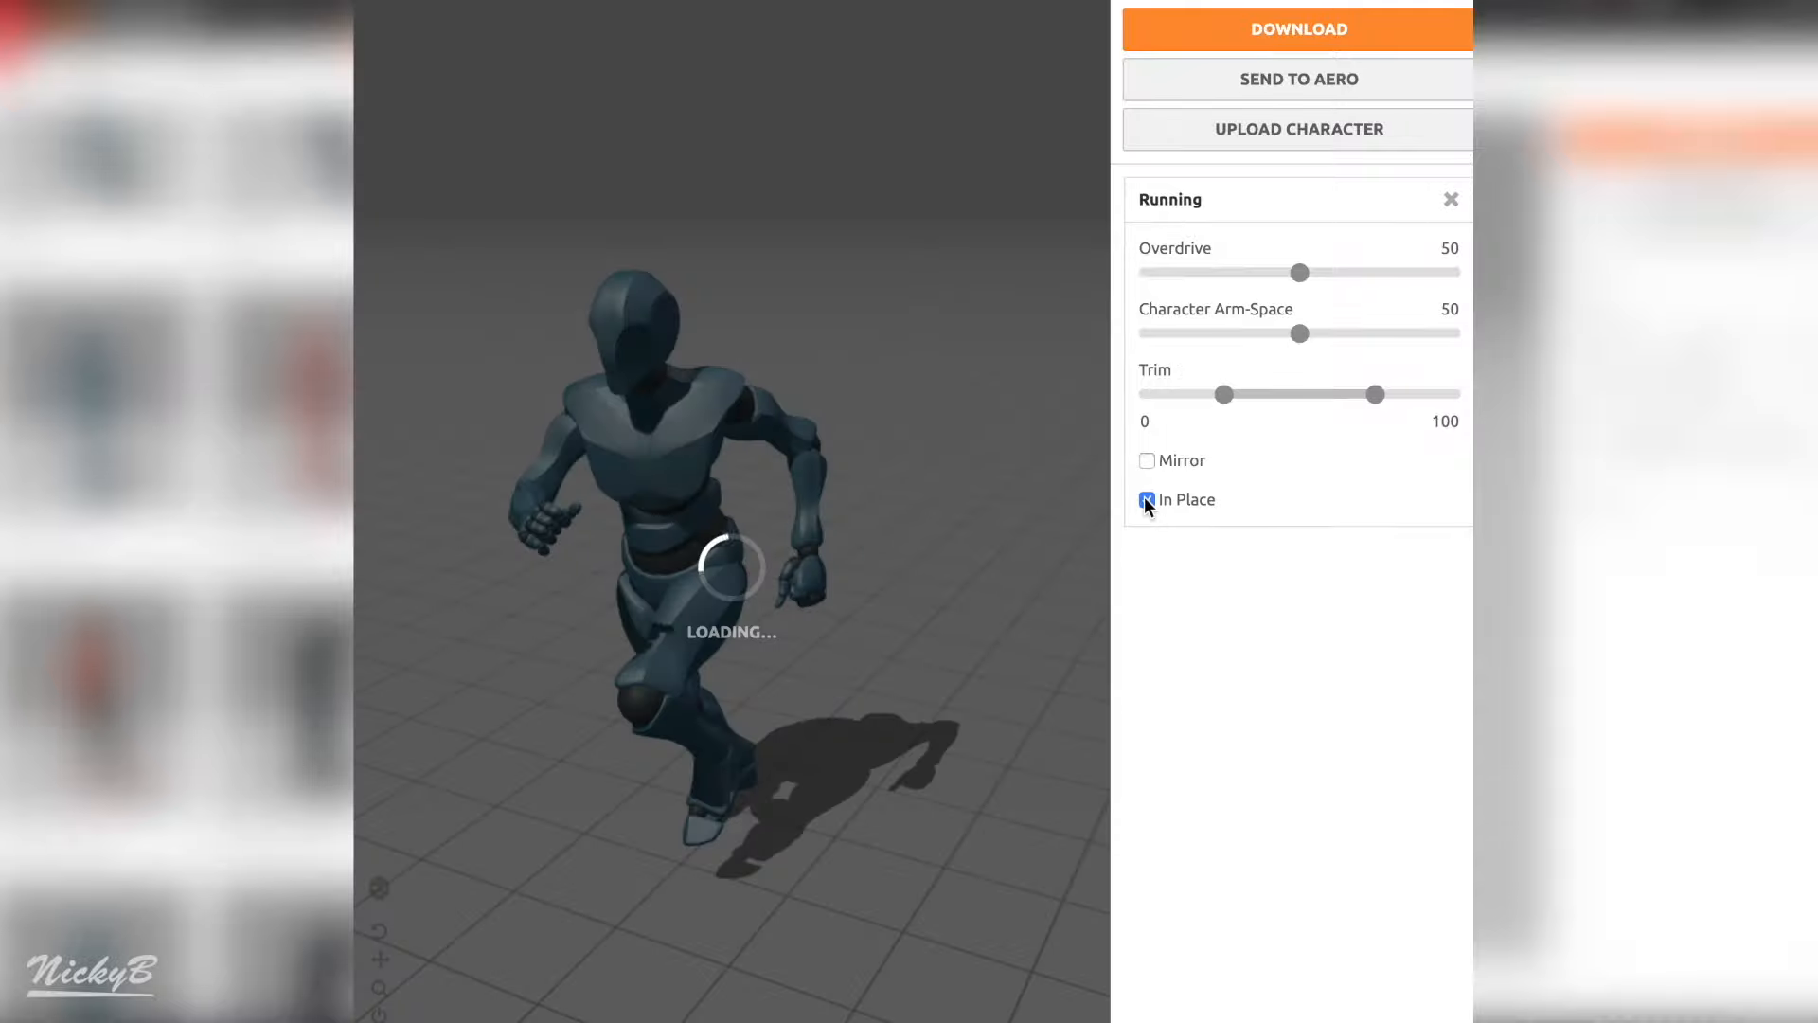
left_click(1145, 499)
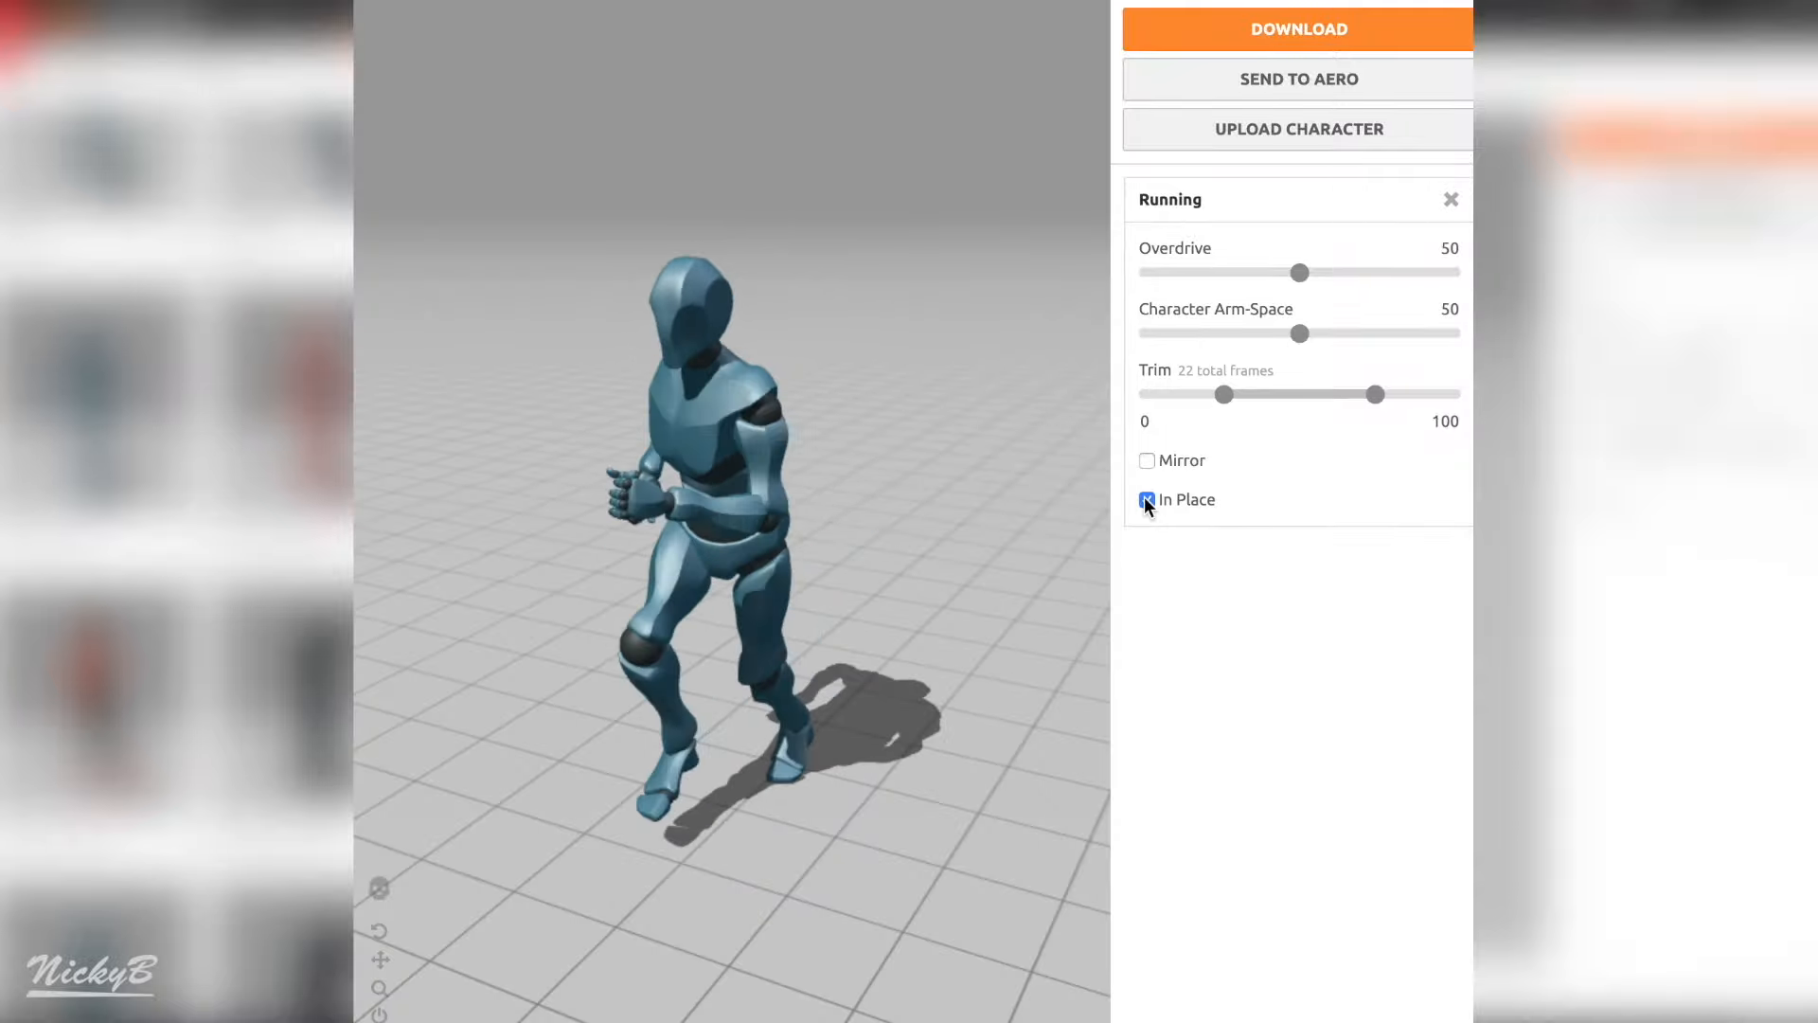
left_click(1146, 500)
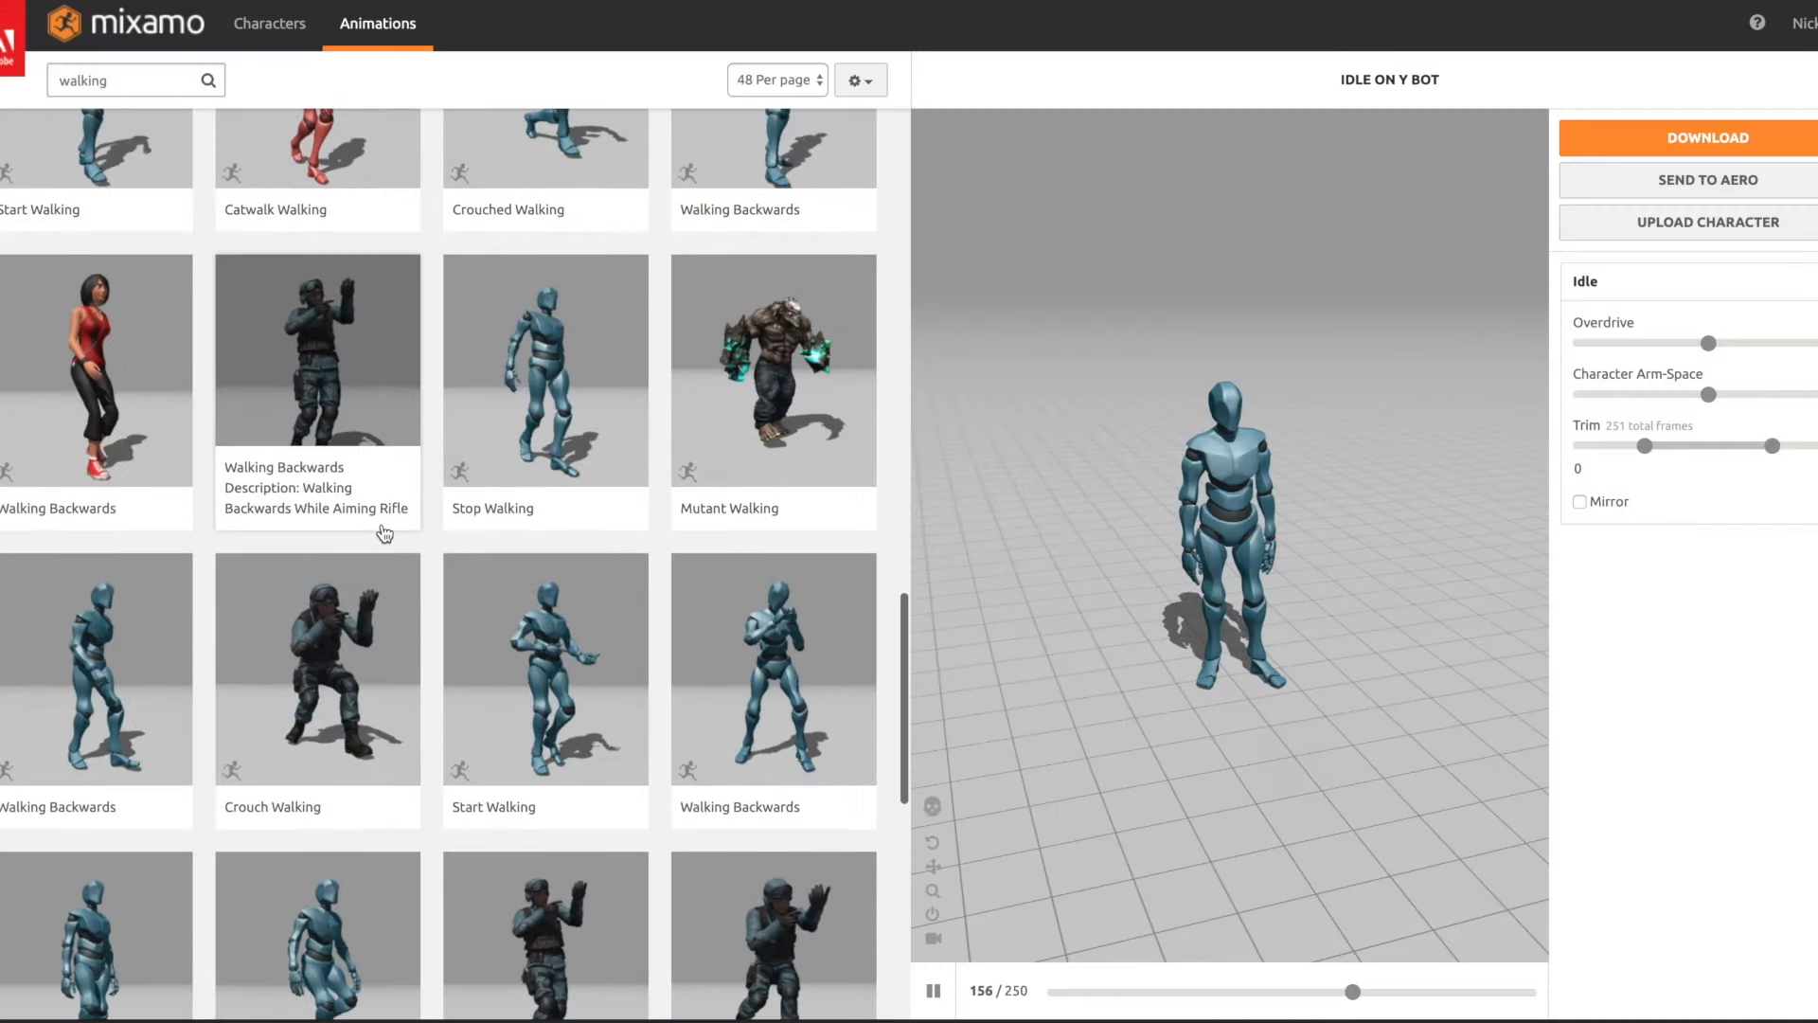
scroll("down", 3)
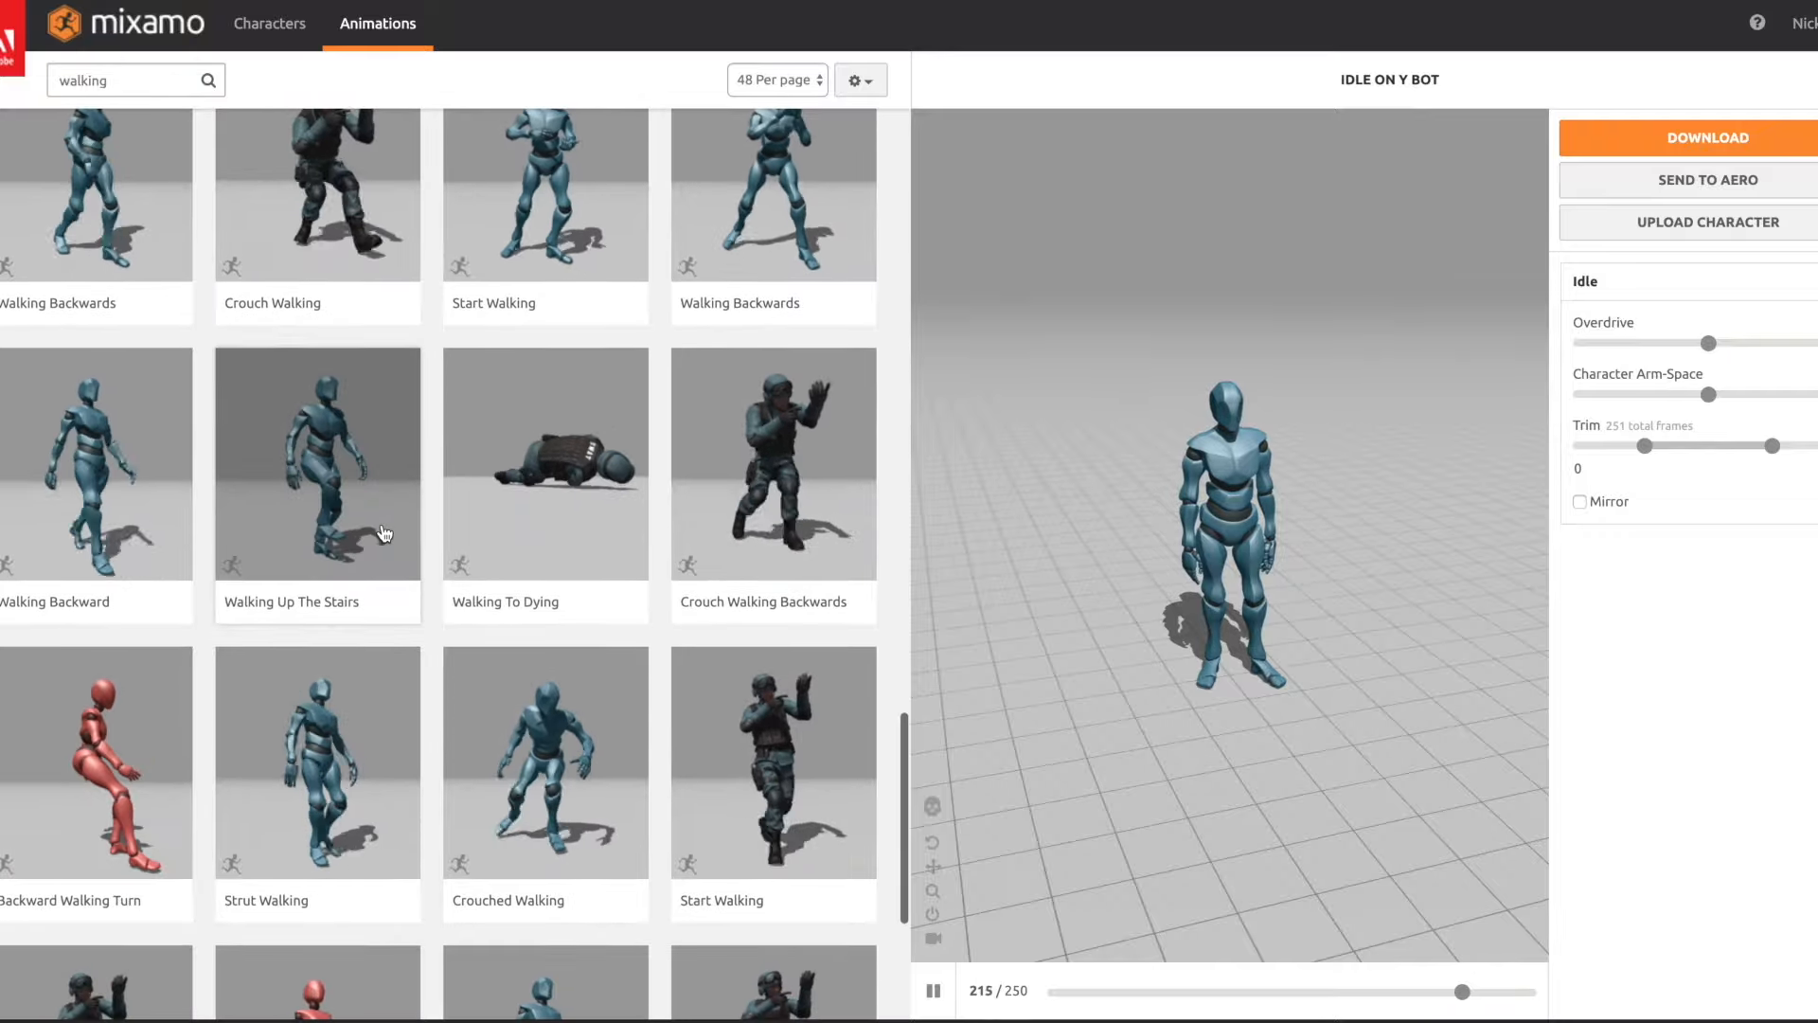
scroll("down", 3)
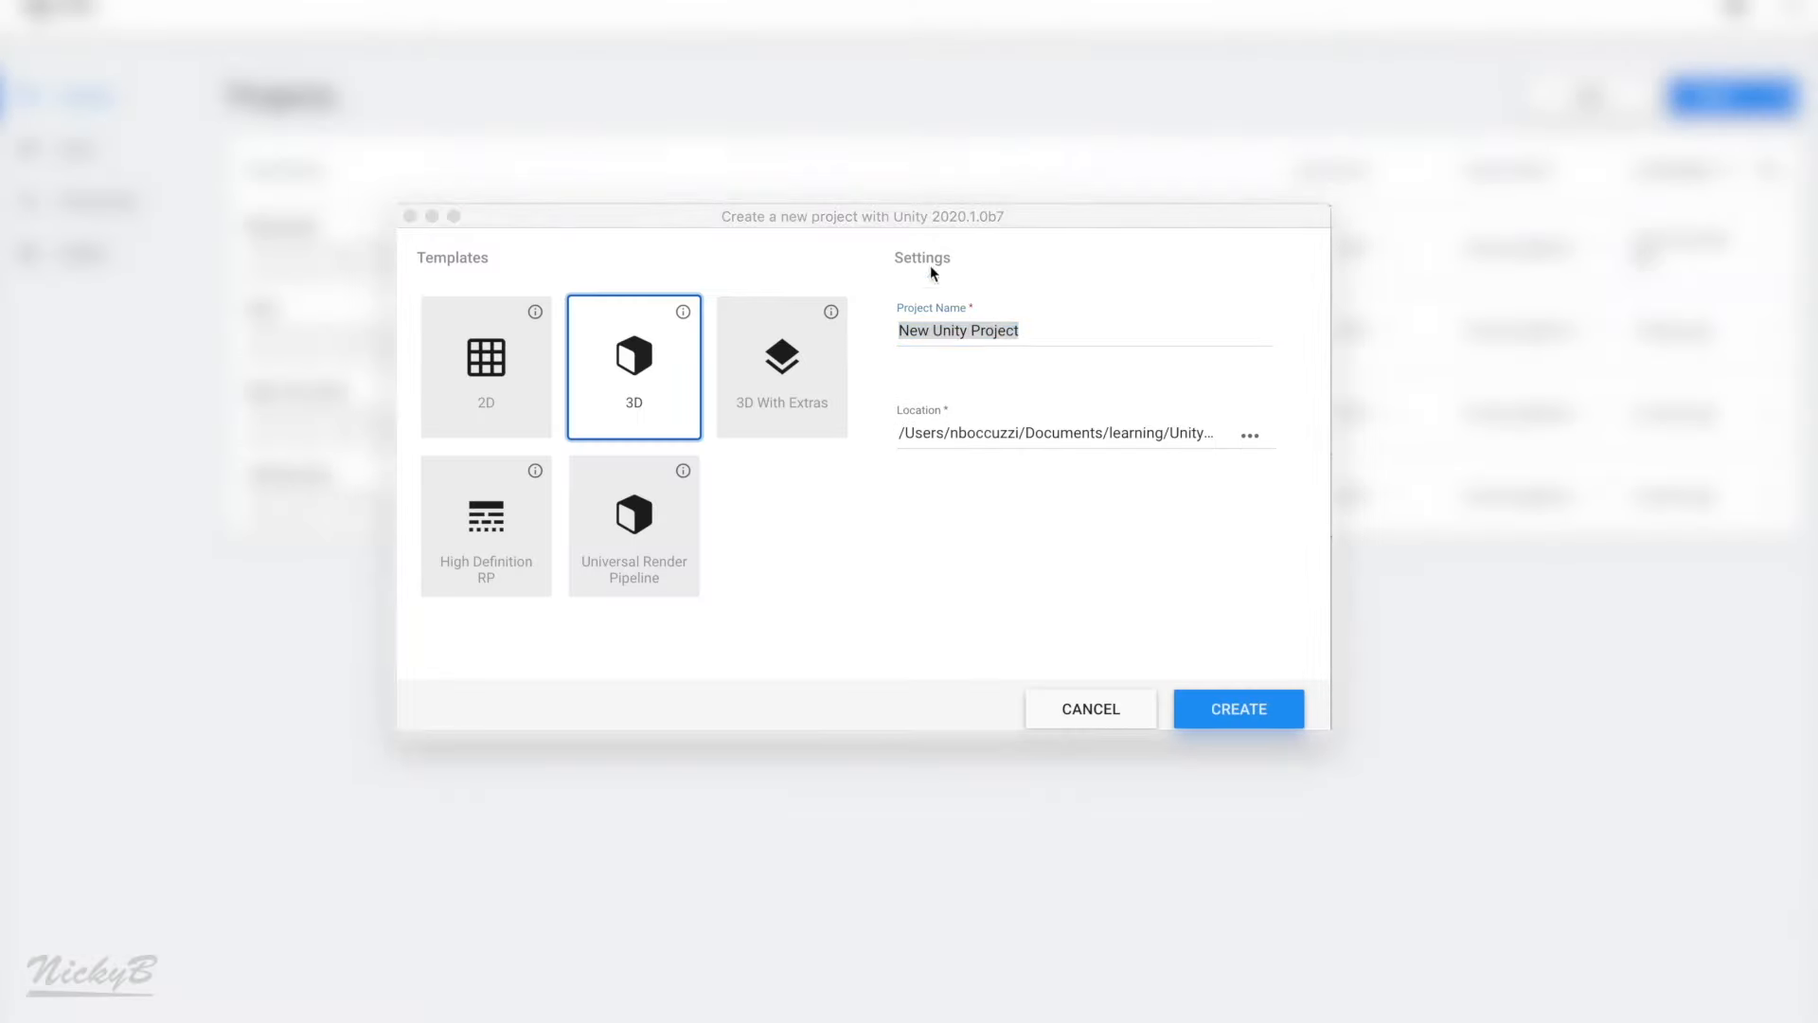
Create a new 3D Unity project named learningAnimations
type("learningAnimations")
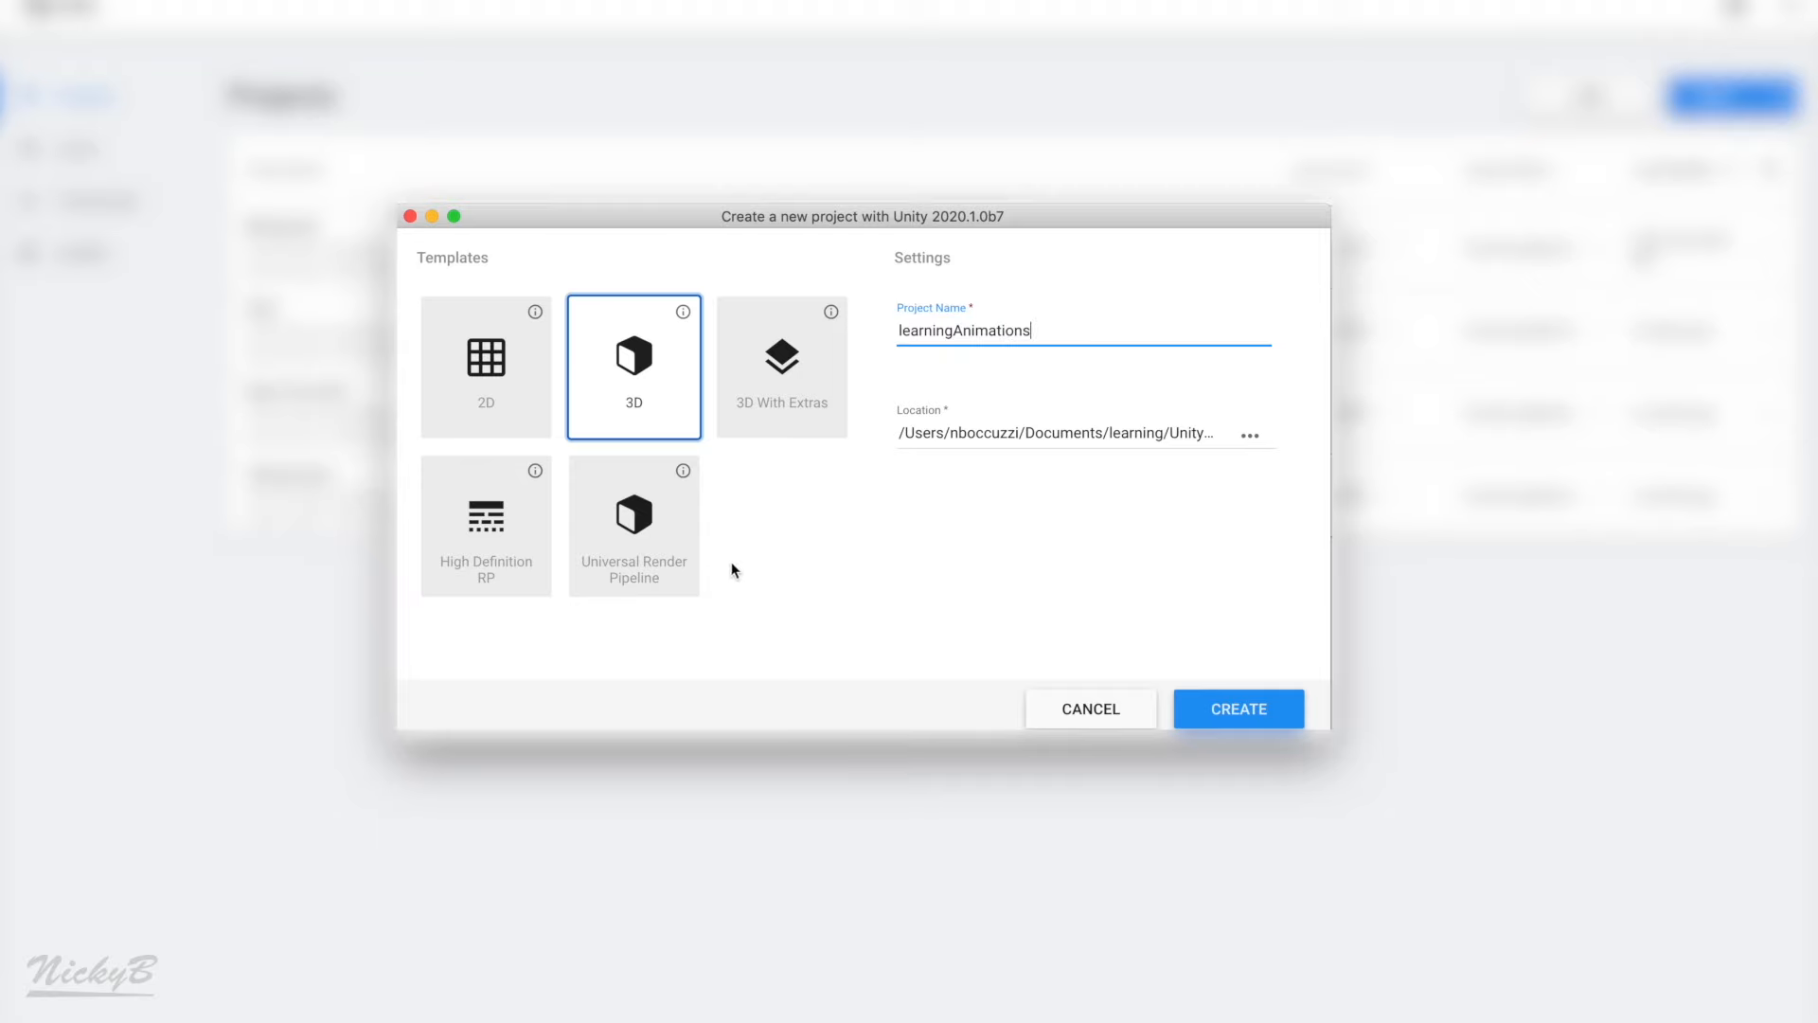
left_click(1236, 708)
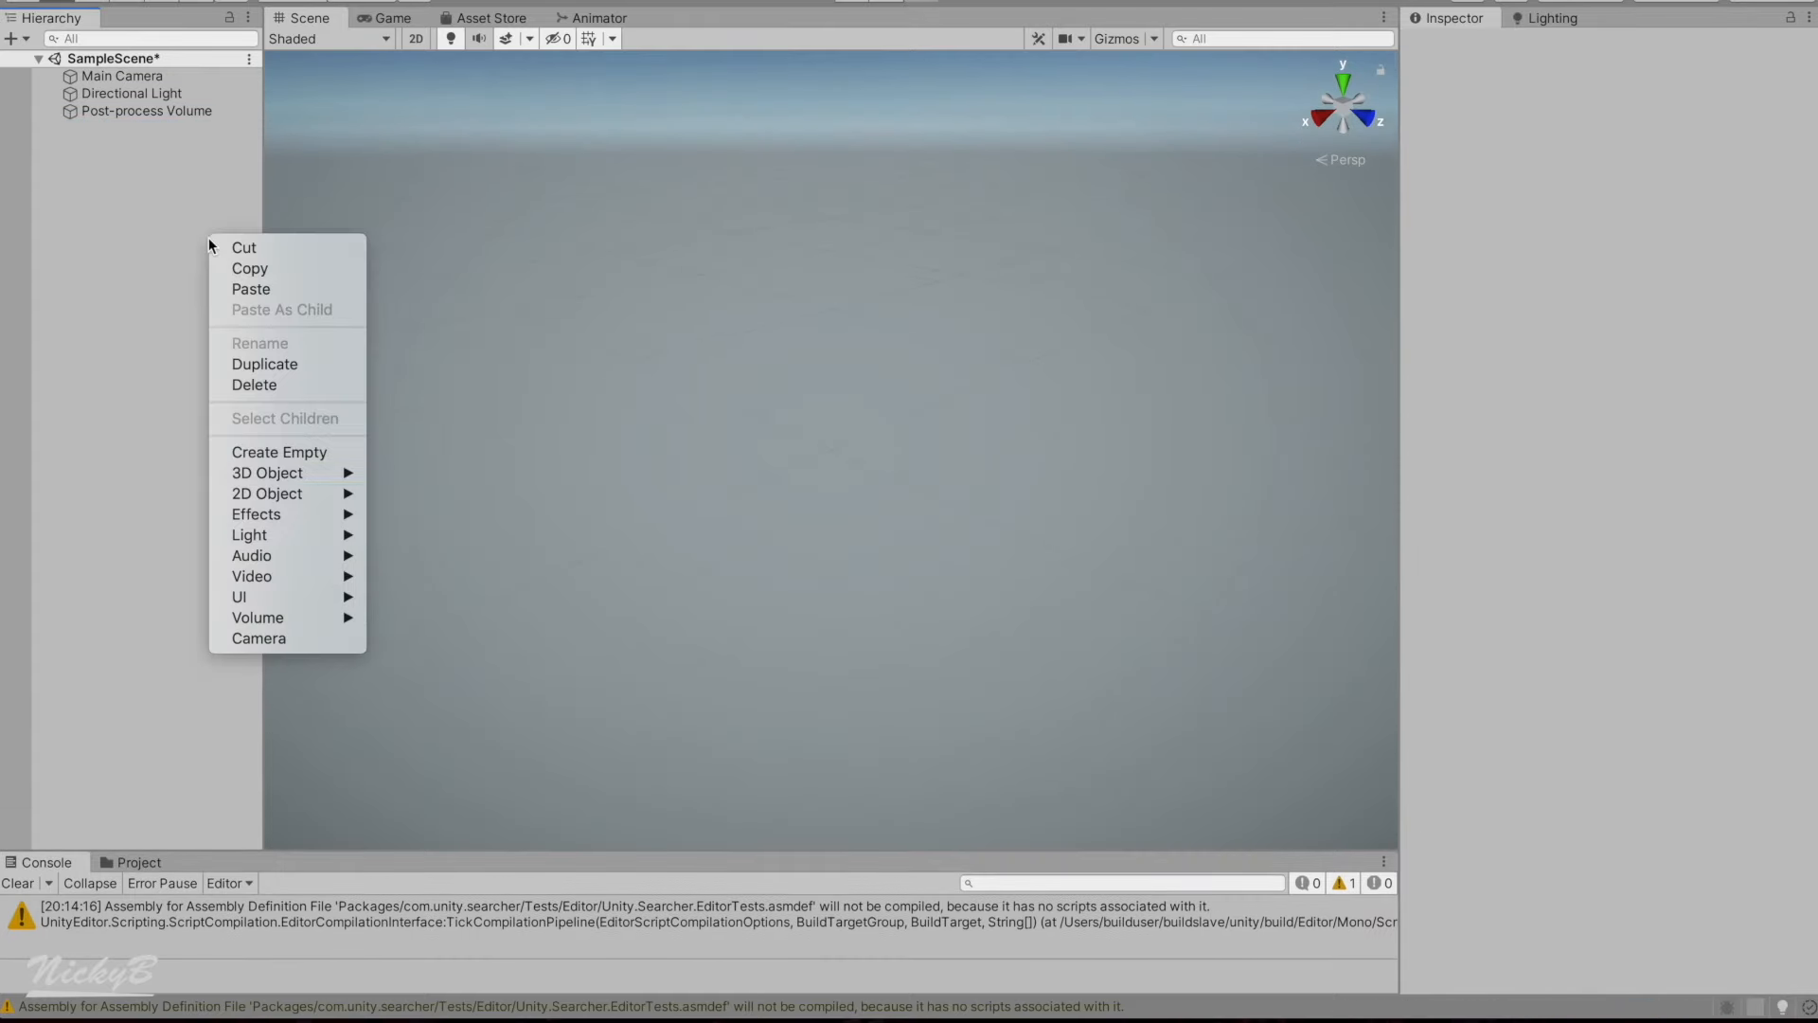
left_click(267, 471)
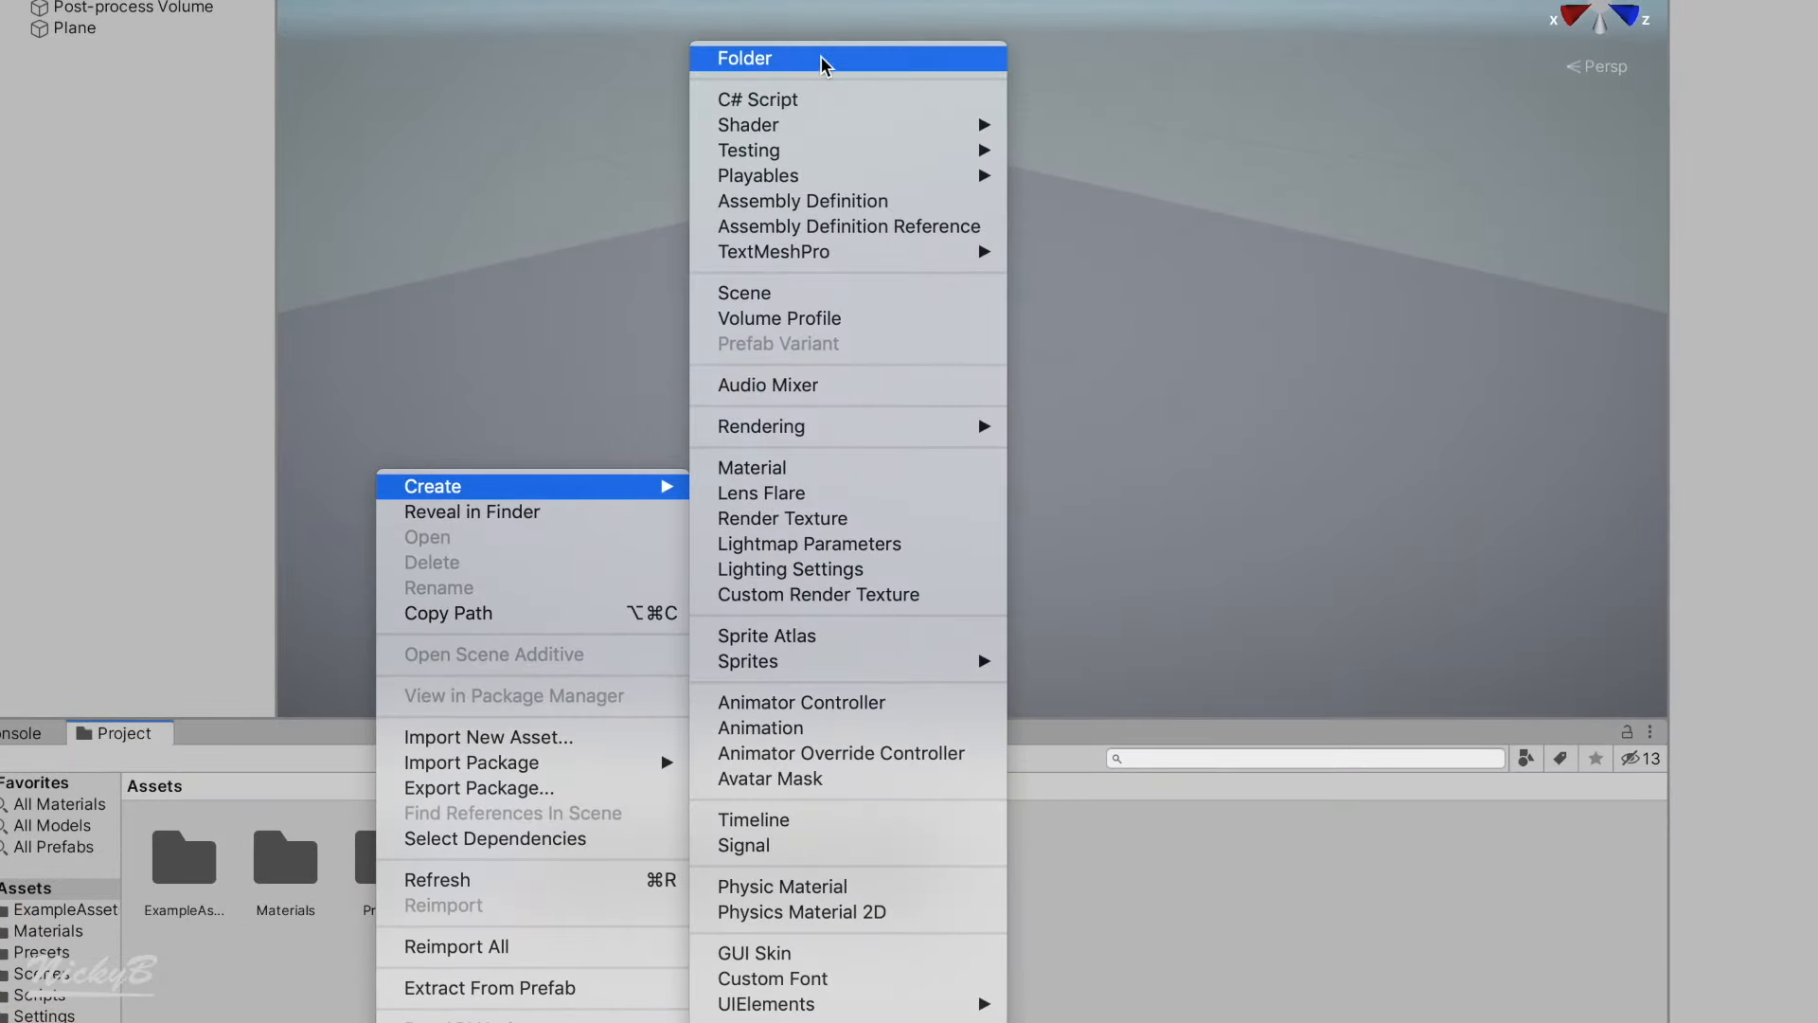
Add an Animations folder to the project's Assets
left_click(745, 57)
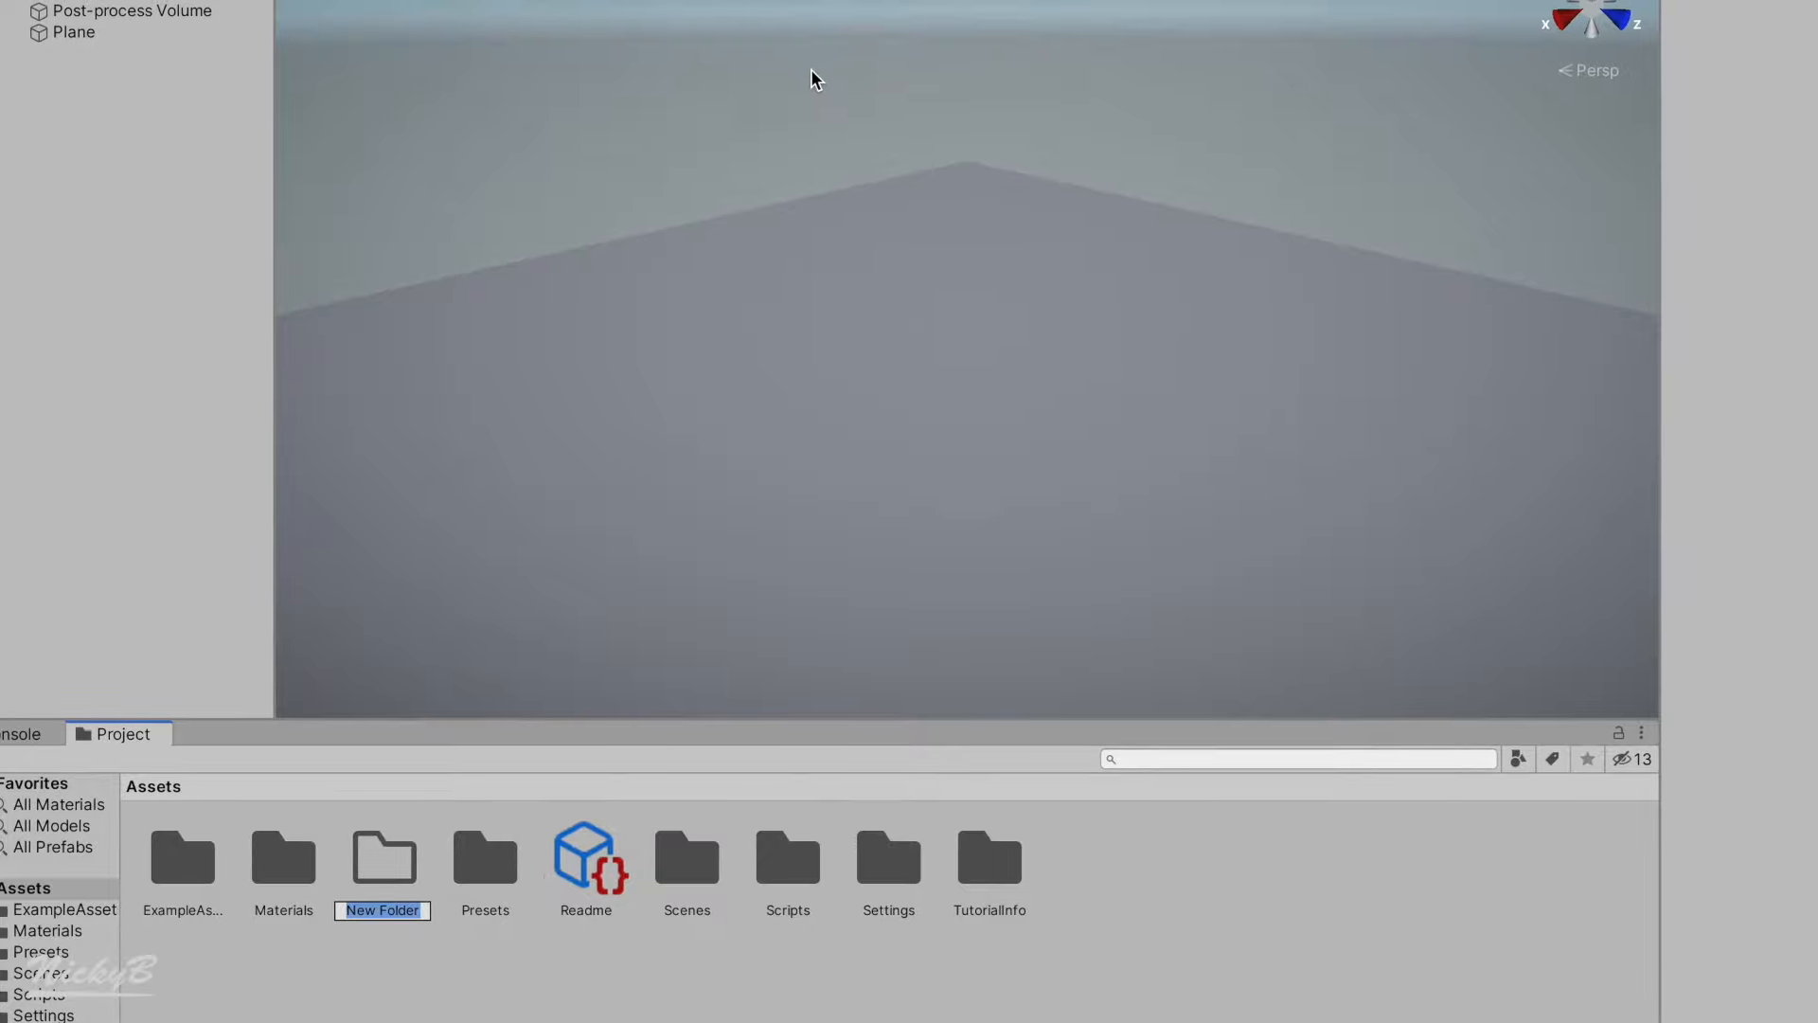
type("Animations")
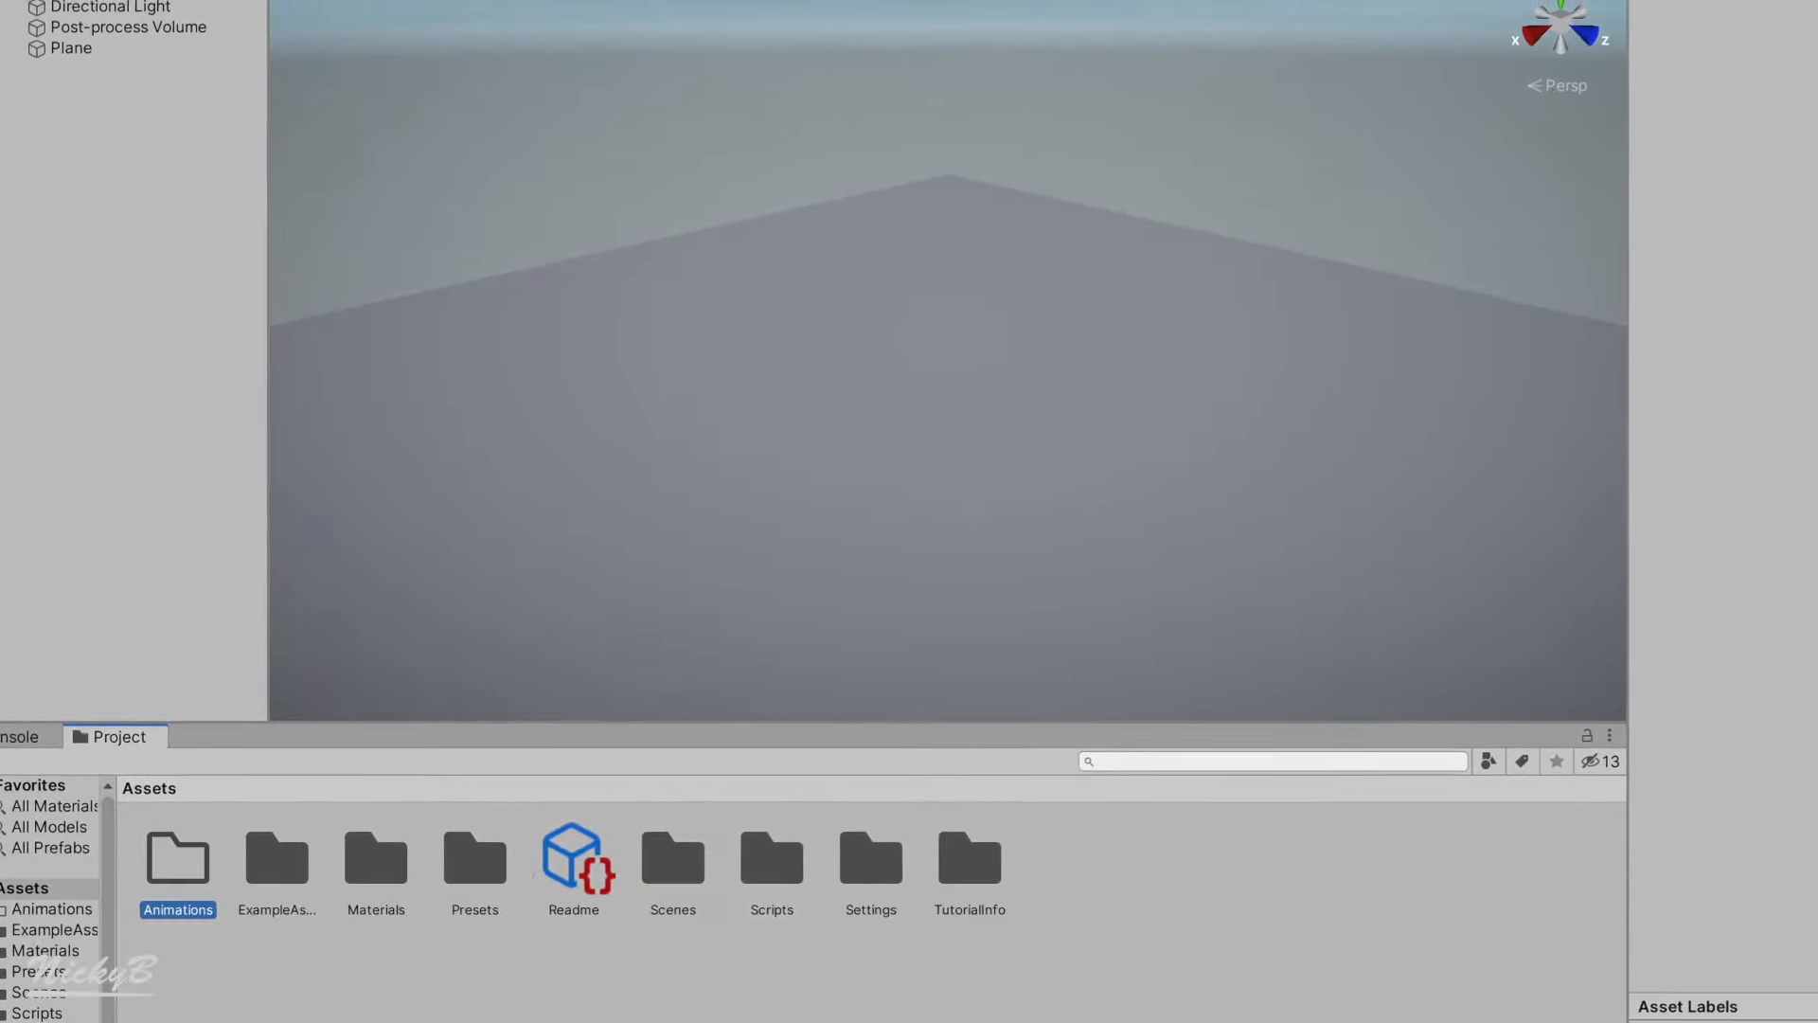
right_click(406, 869)
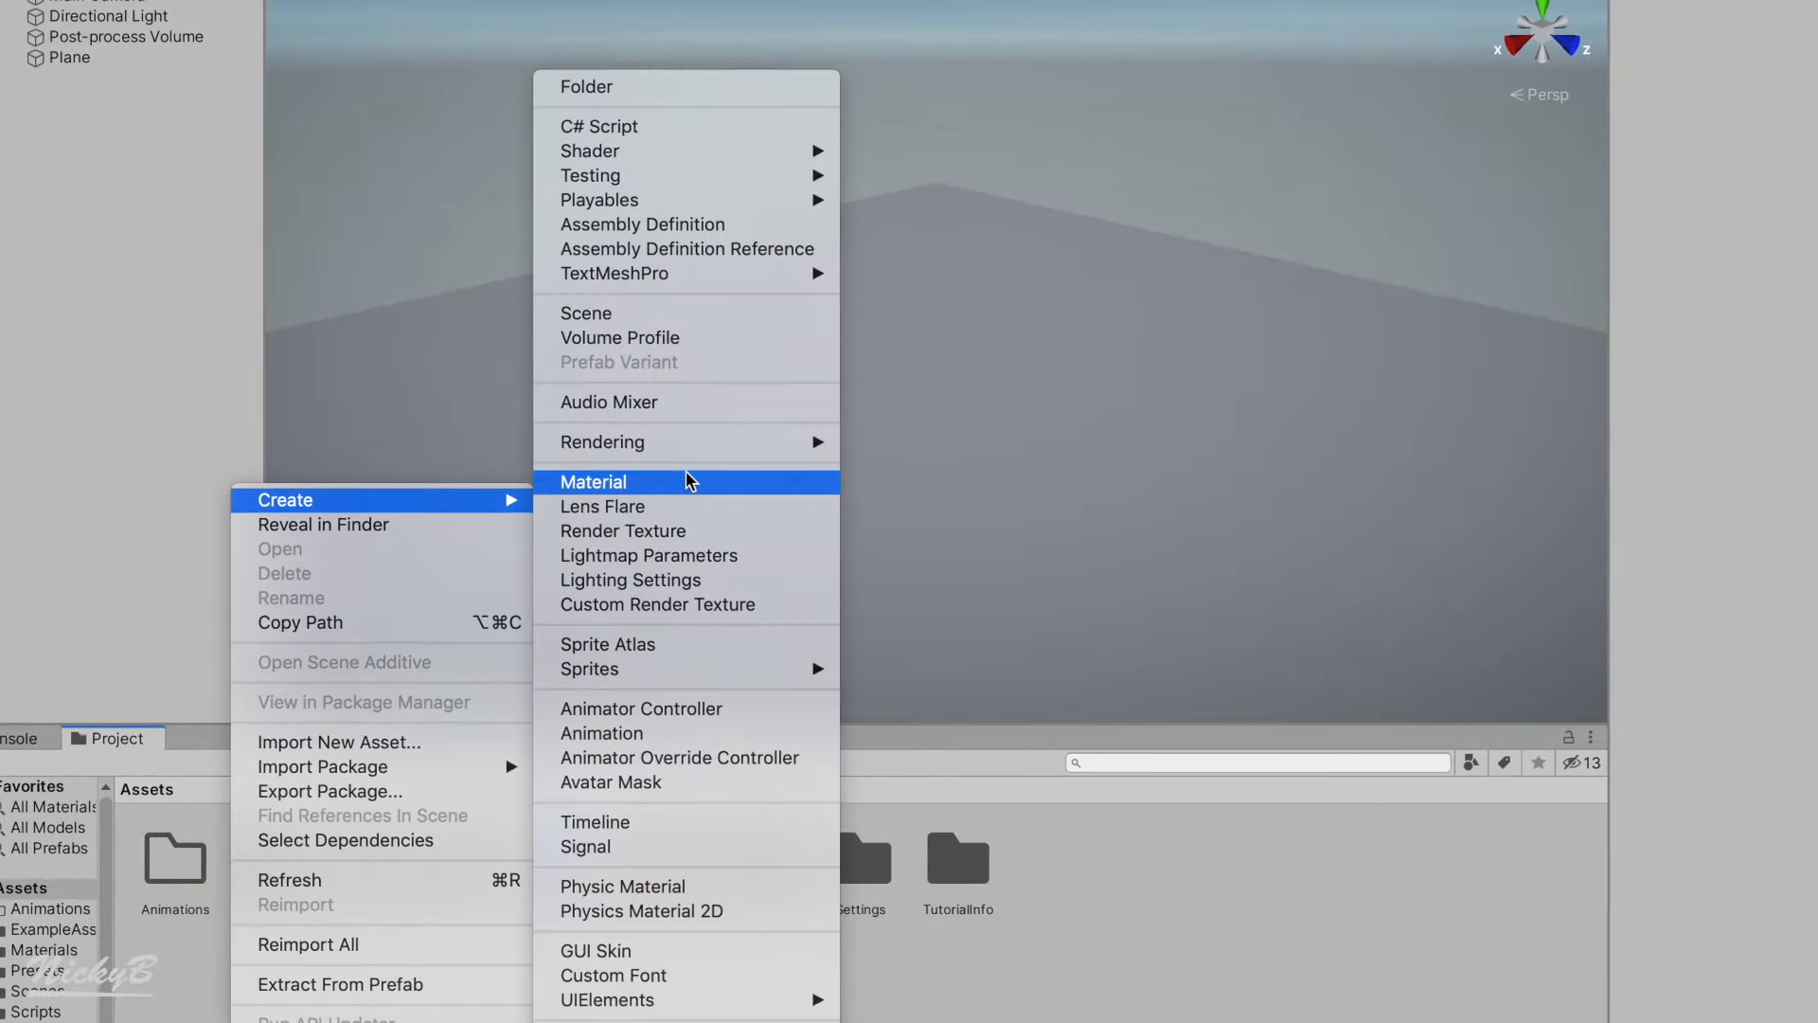
Create a Mixamo folder in Assets and import the ybot Swagger Walk FBX from Downloads
left_click(587, 86)
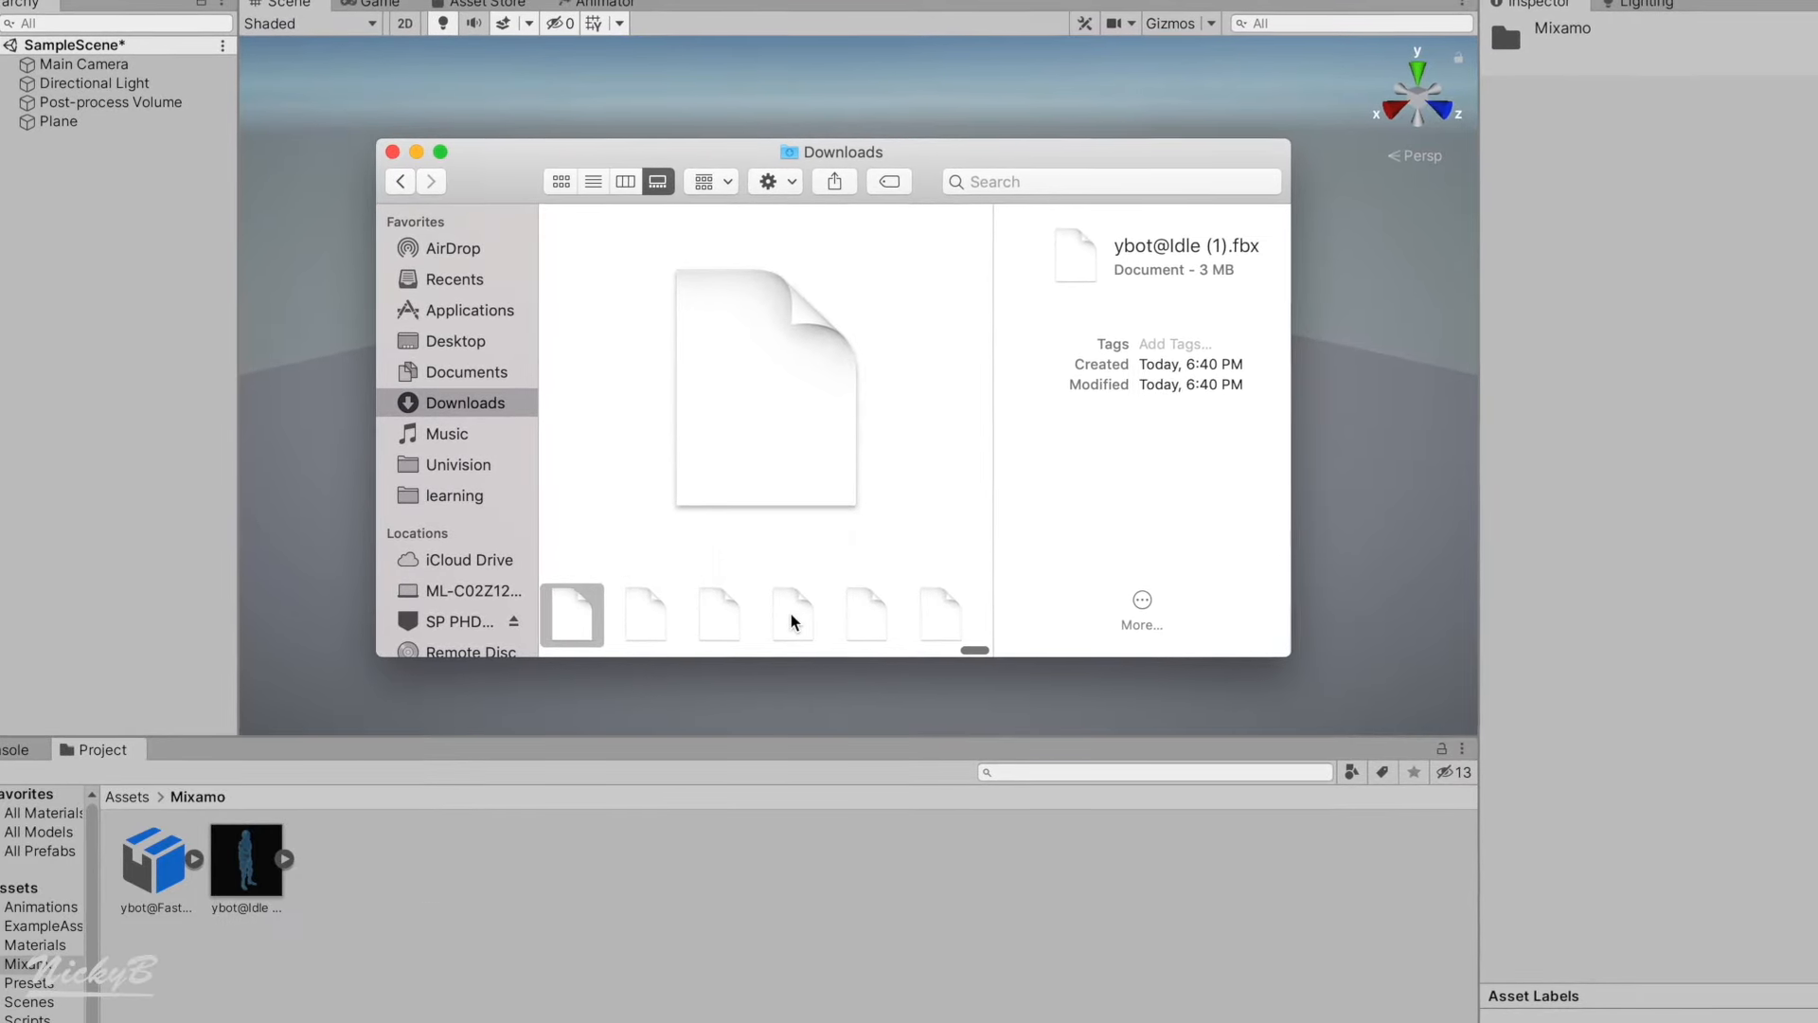
left_click(881, 615)
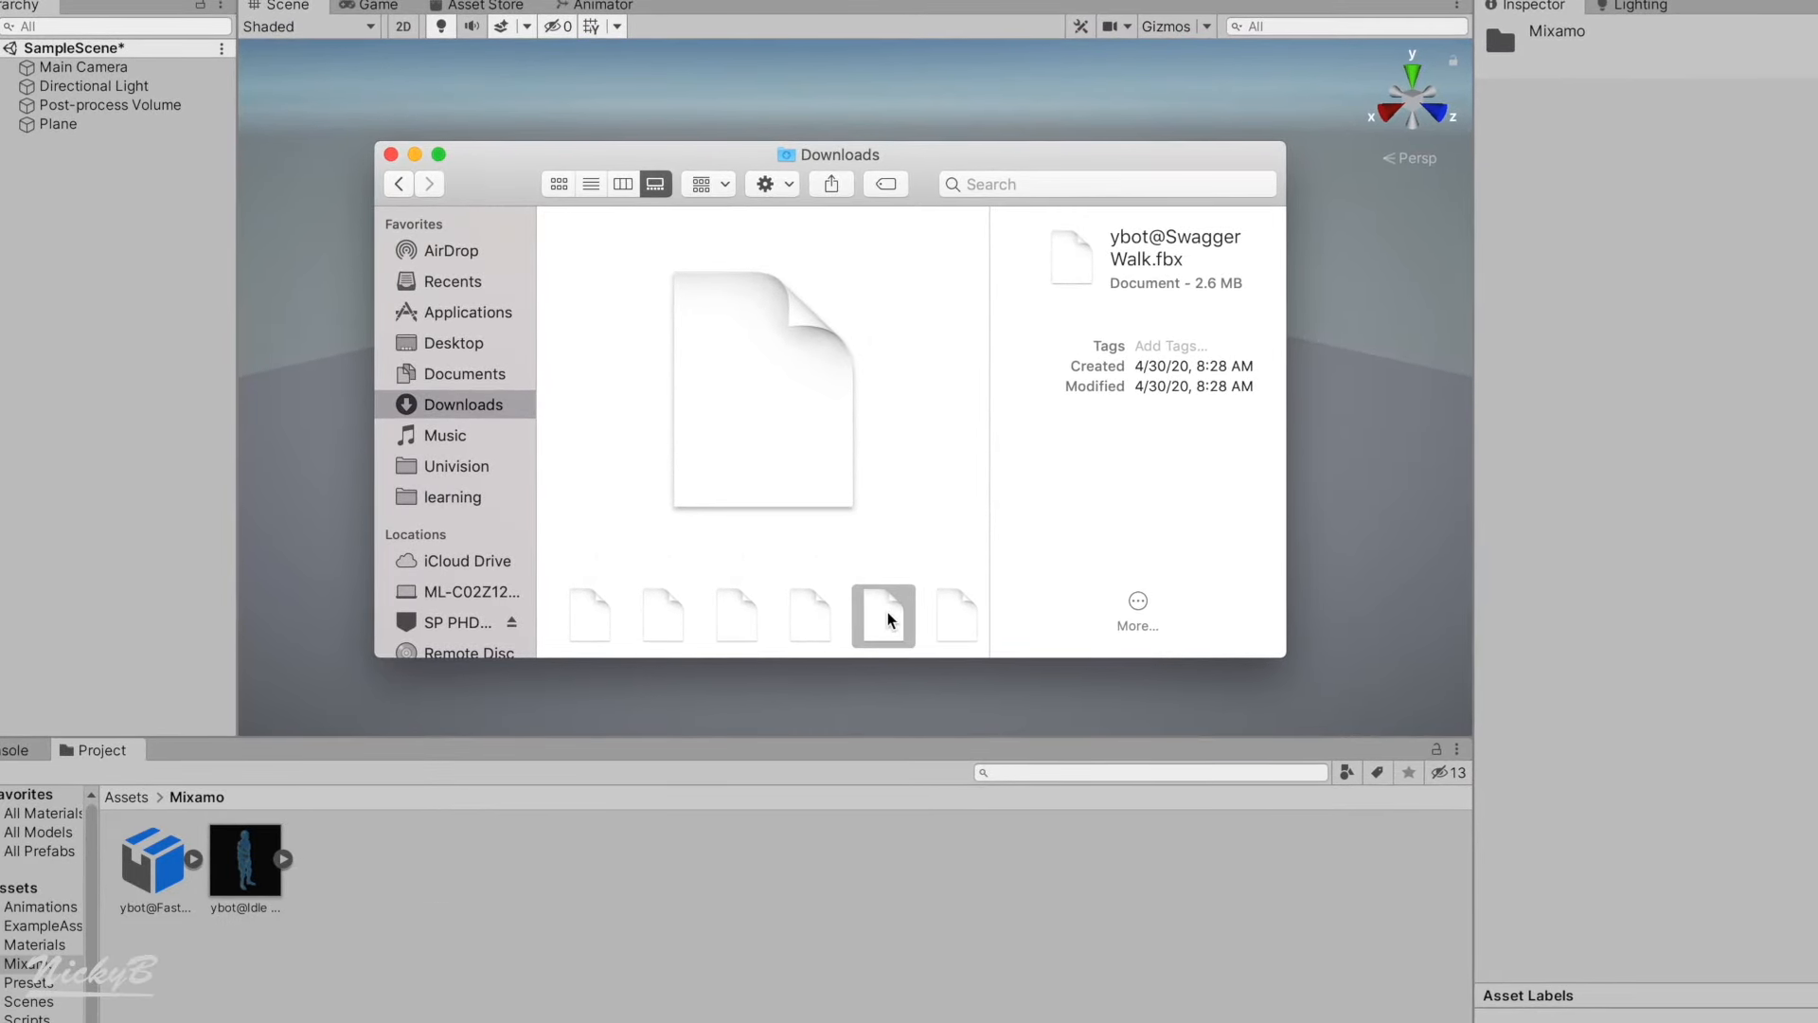